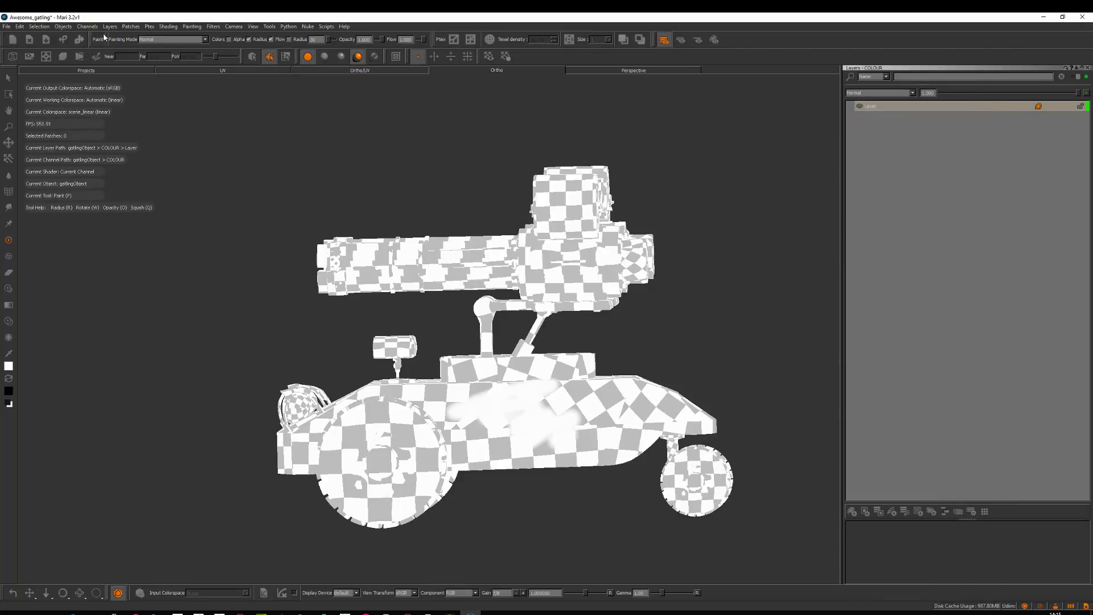
Add an empty Layer 2 to the channel, remove it, then bring a second layer back
{"action": "left_click", "coordinate": [110, 27]}
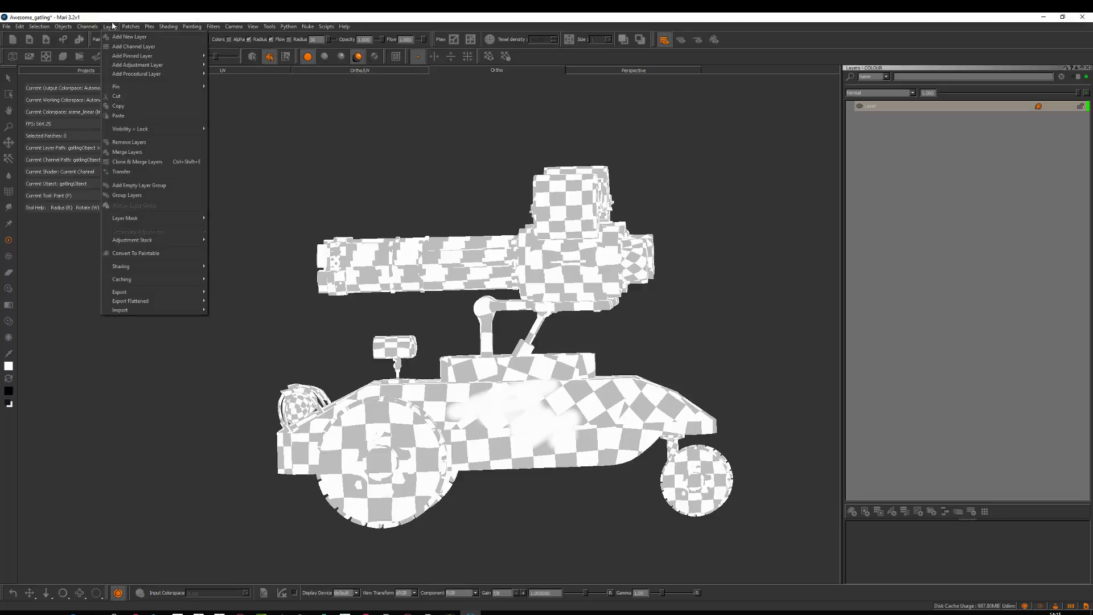
{"action": "left_click", "coordinate": [128, 37]}
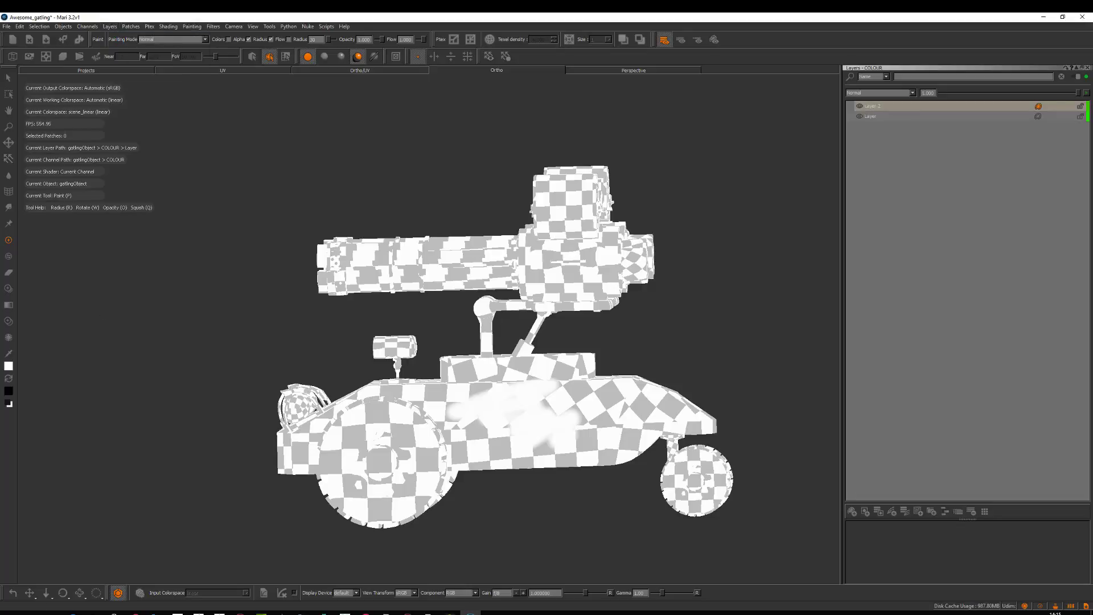
{"action": "left_click", "coordinate": [885, 106]}
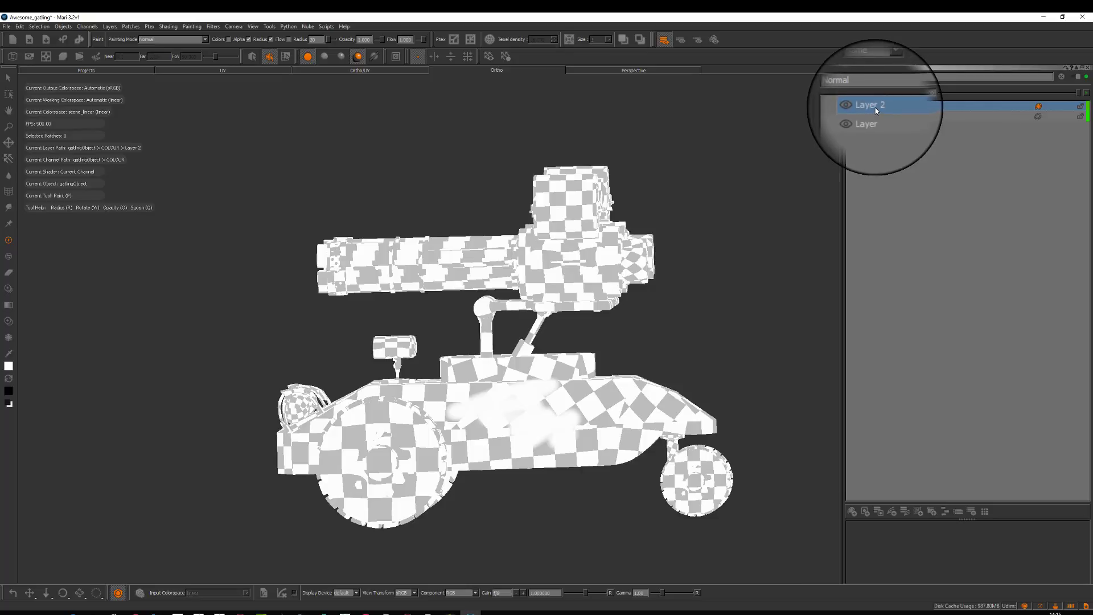
{"action": "left_click", "coordinate": [851, 511]}
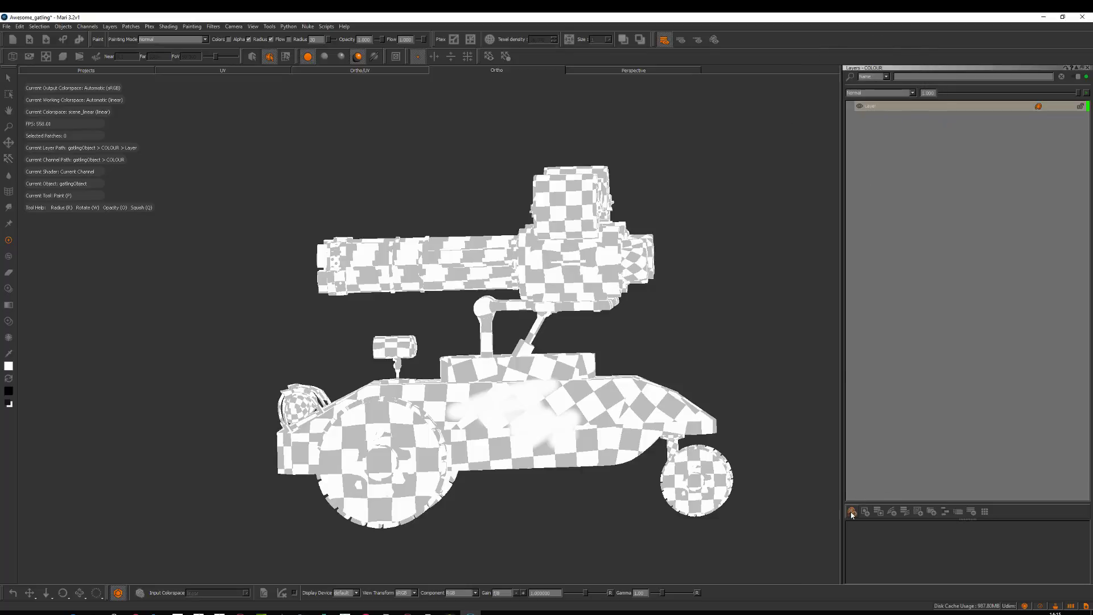
{"action": "left_click", "coordinate": [852, 512]}
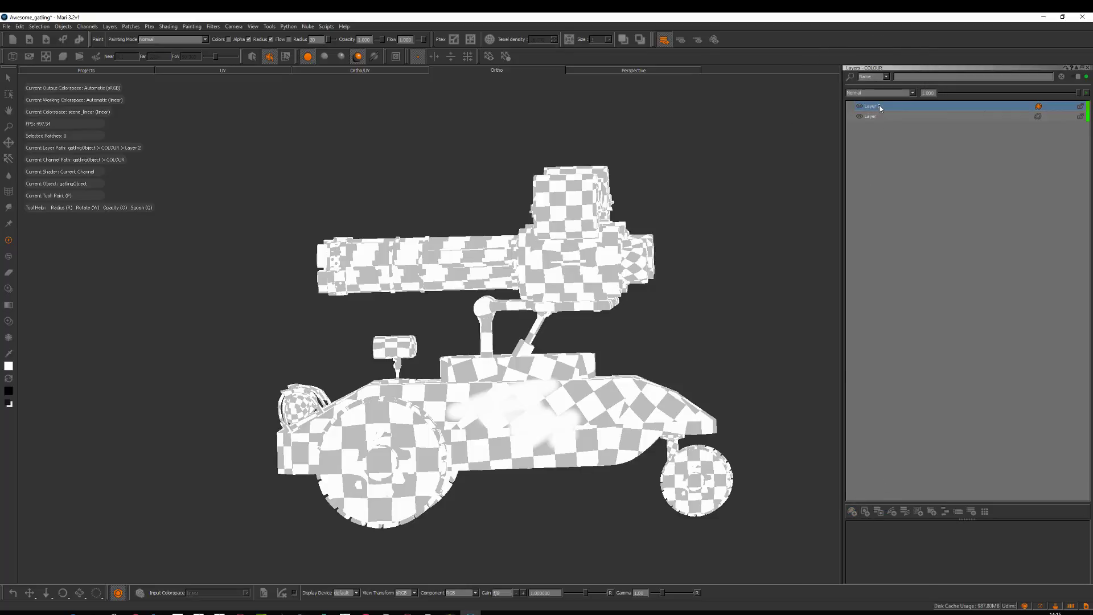
{"action": "left_click", "coordinate": [110, 27]}
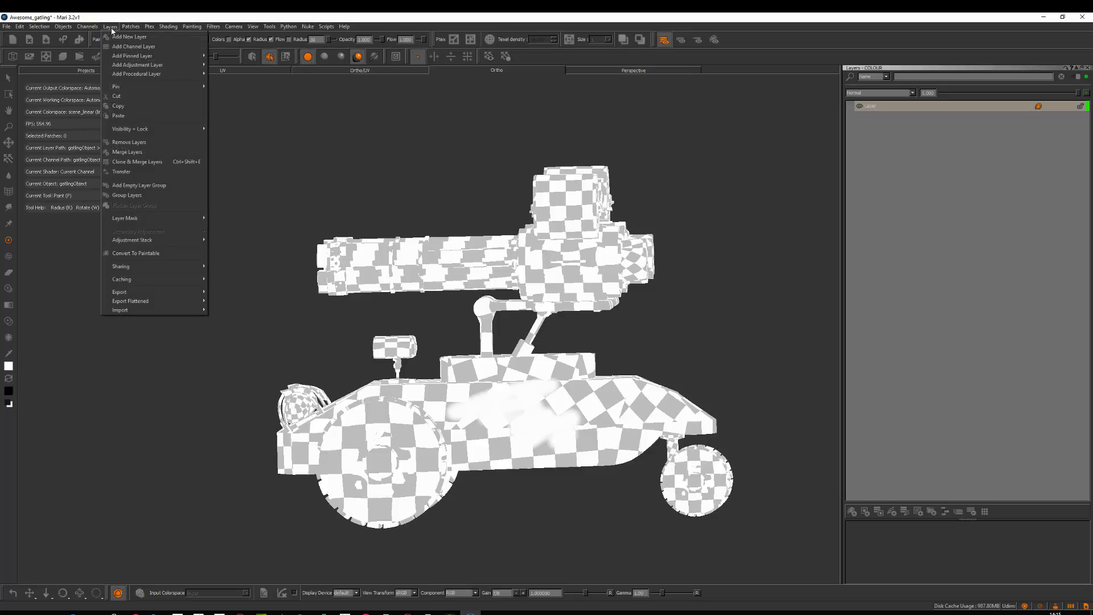
{"action": "mouse_move", "coordinate": [111, 32]}
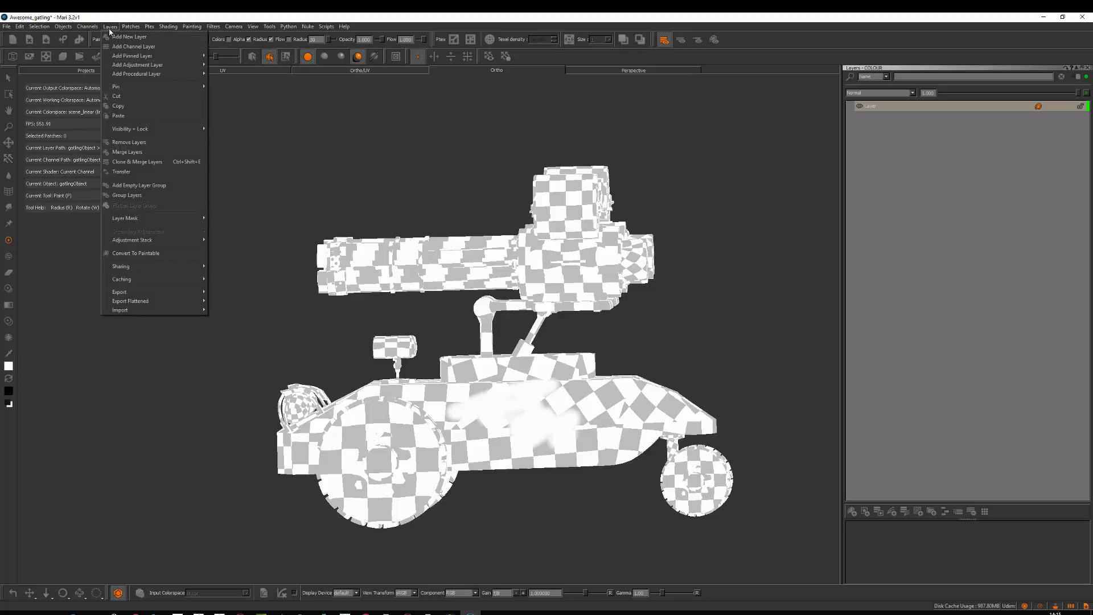
{"action": "mouse_move", "coordinate": [112, 17]}
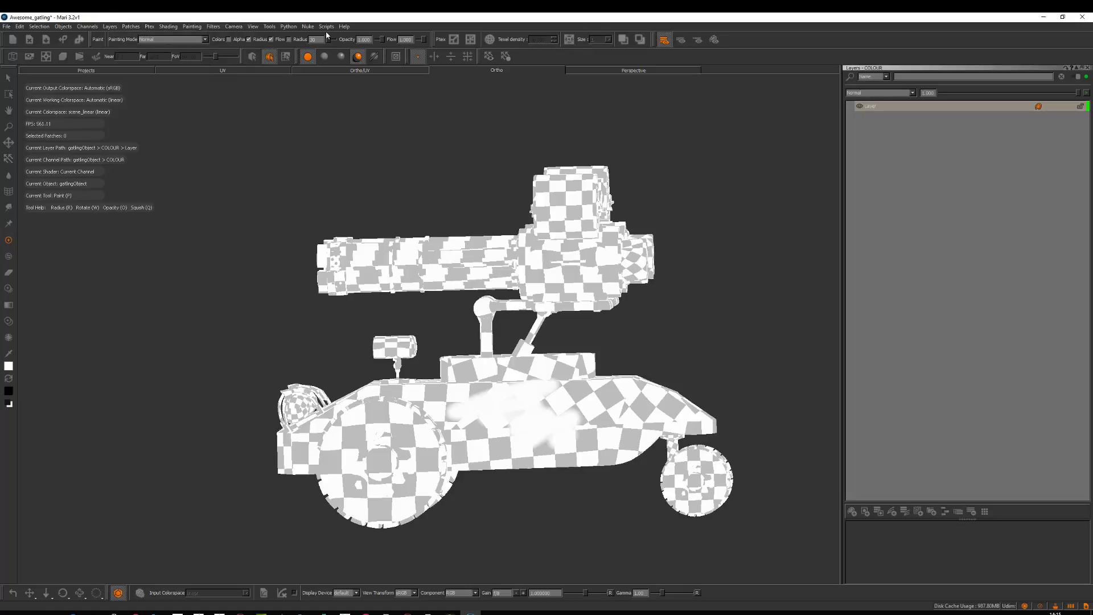
Browse the Extension Pack online help to Features > Functionality & Tools > Layers > Pinned Layers, then return to Mari
{"action": "left_click", "coordinate": [344, 27]}
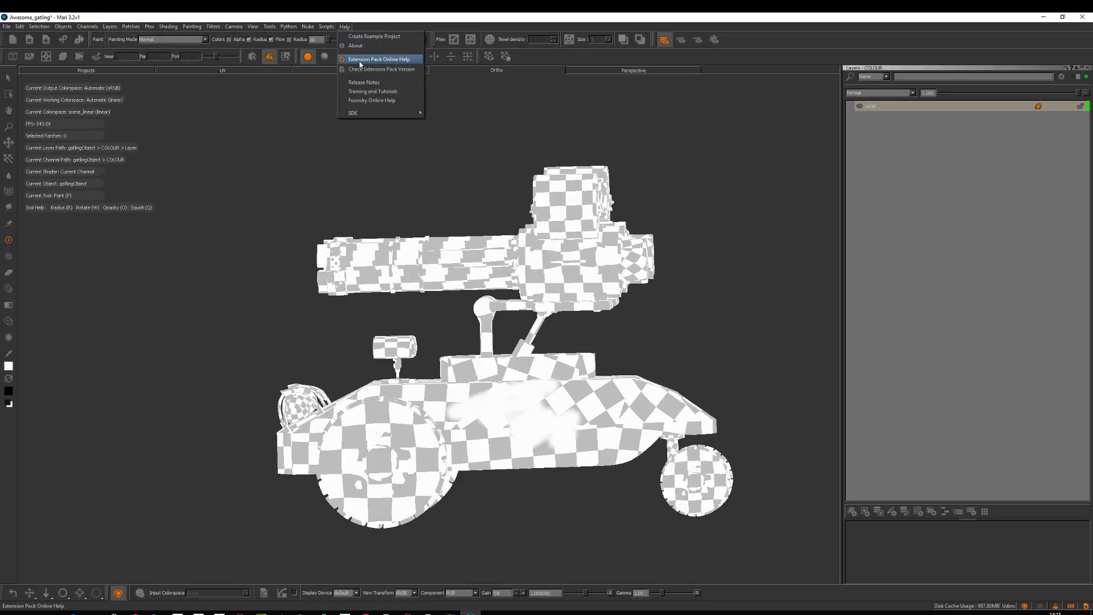
{"action": "left_click", "coordinate": [379, 58]}
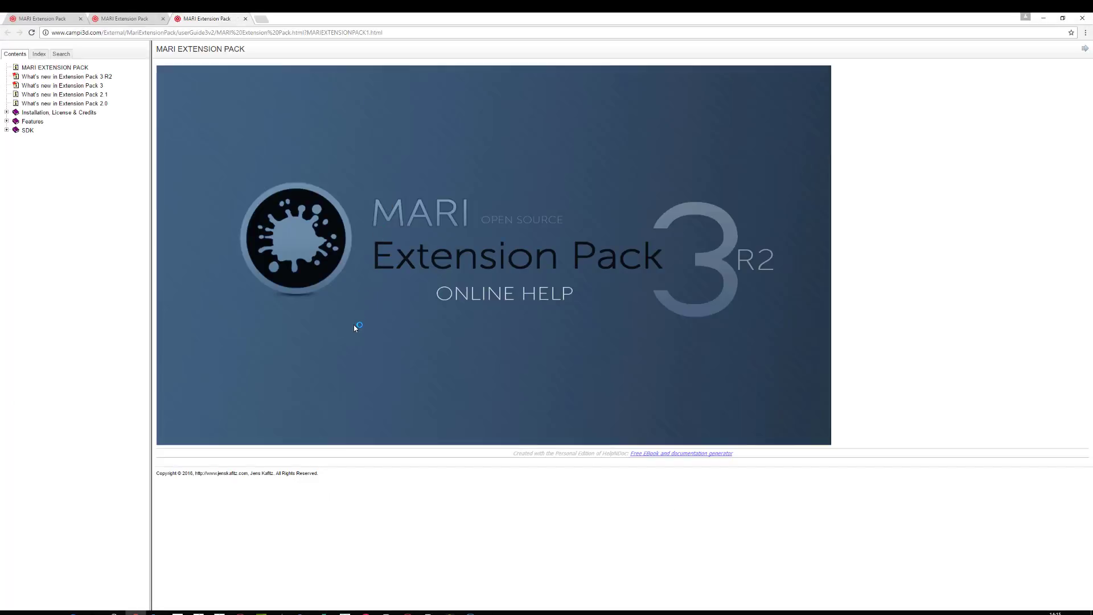
{"action": "mouse_move", "coordinate": [326, 259]}
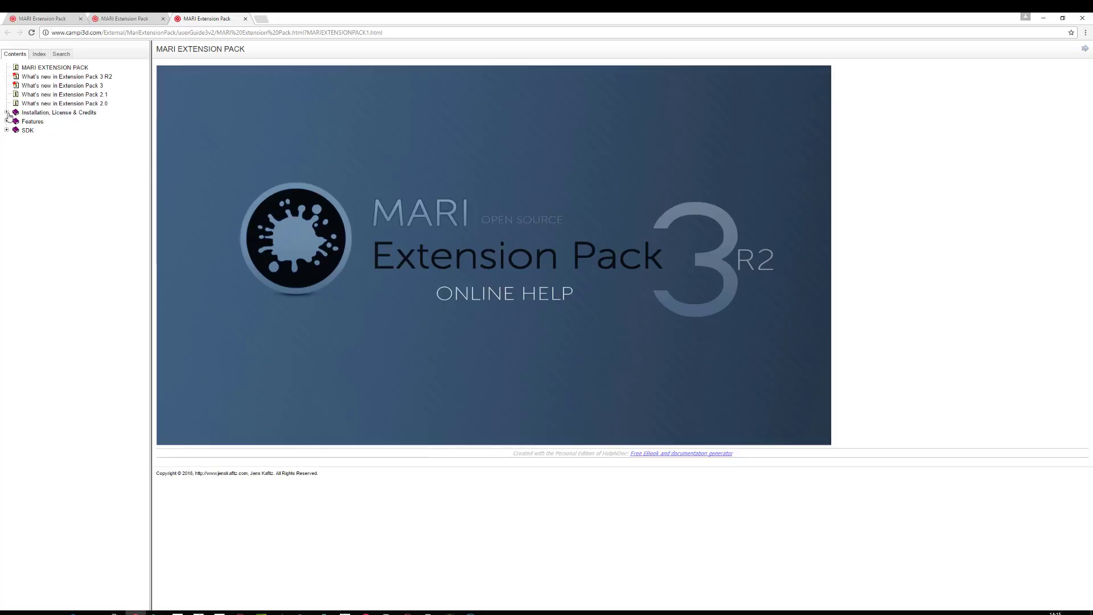
{"action": "left_click", "coordinate": [59, 113]}
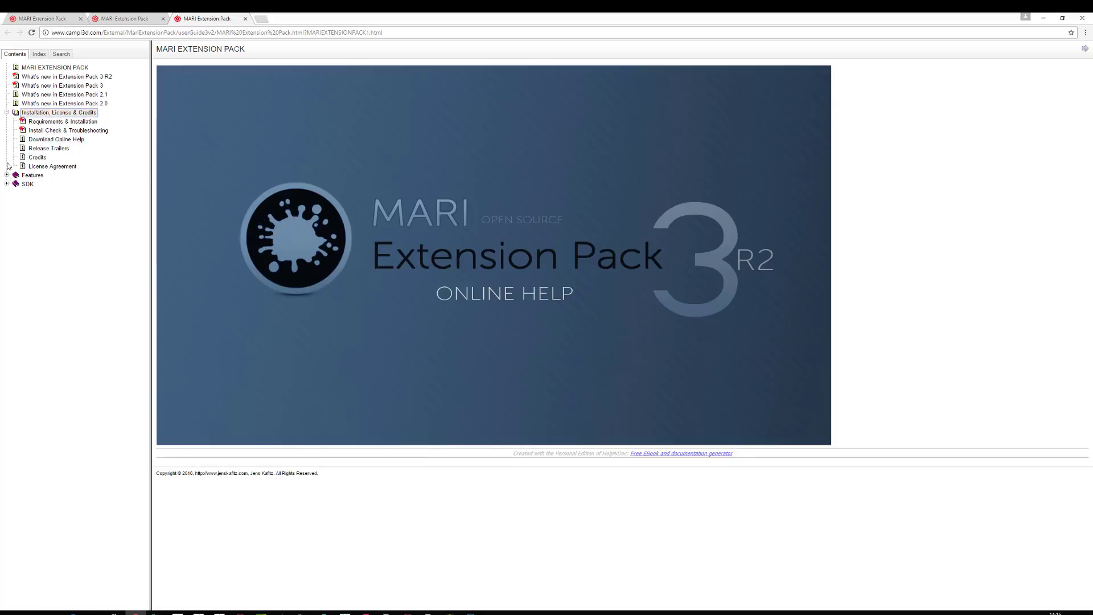
{"action": "left_click", "coordinate": [32, 175]}
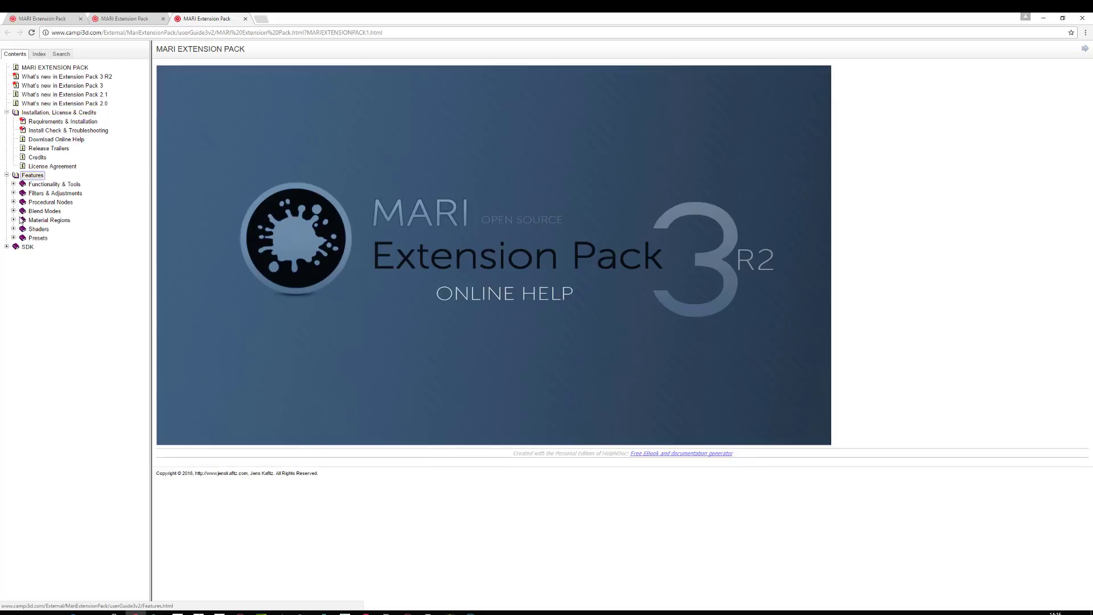
{"action": "left_click", "coordinate": [55, 184]}
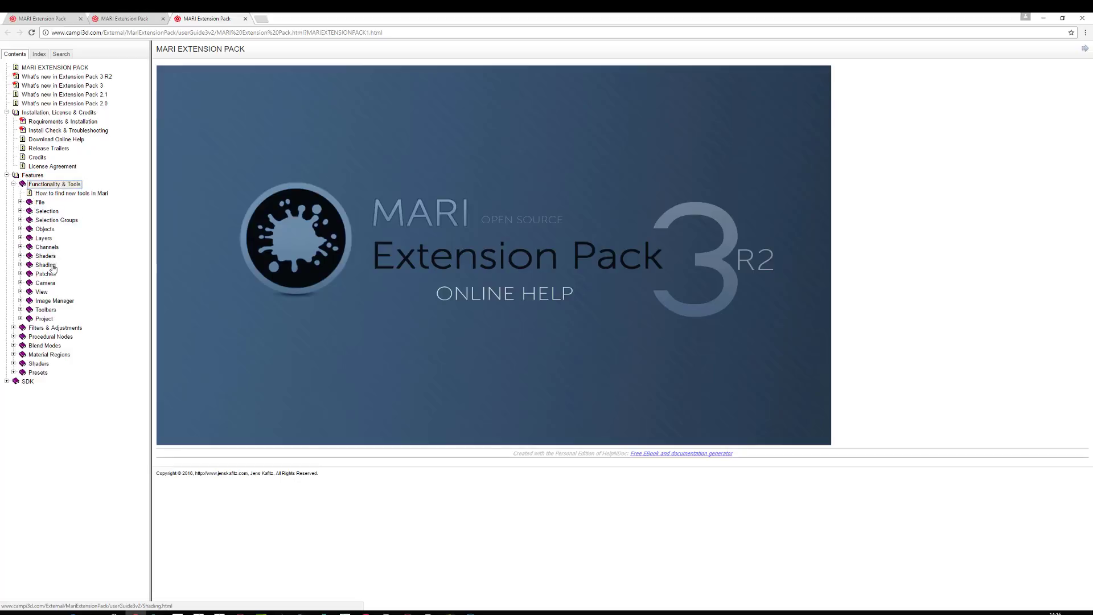
{"action": "left_click", "coordinate": [43, 238]}
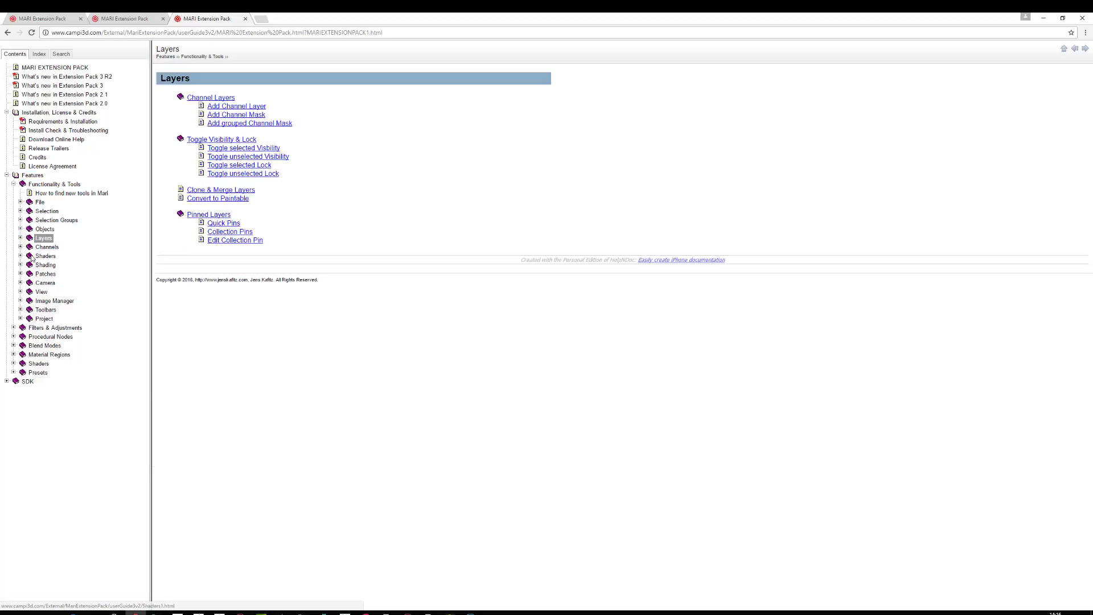
{"action": "left_click", "coordinate": [21, 238]}
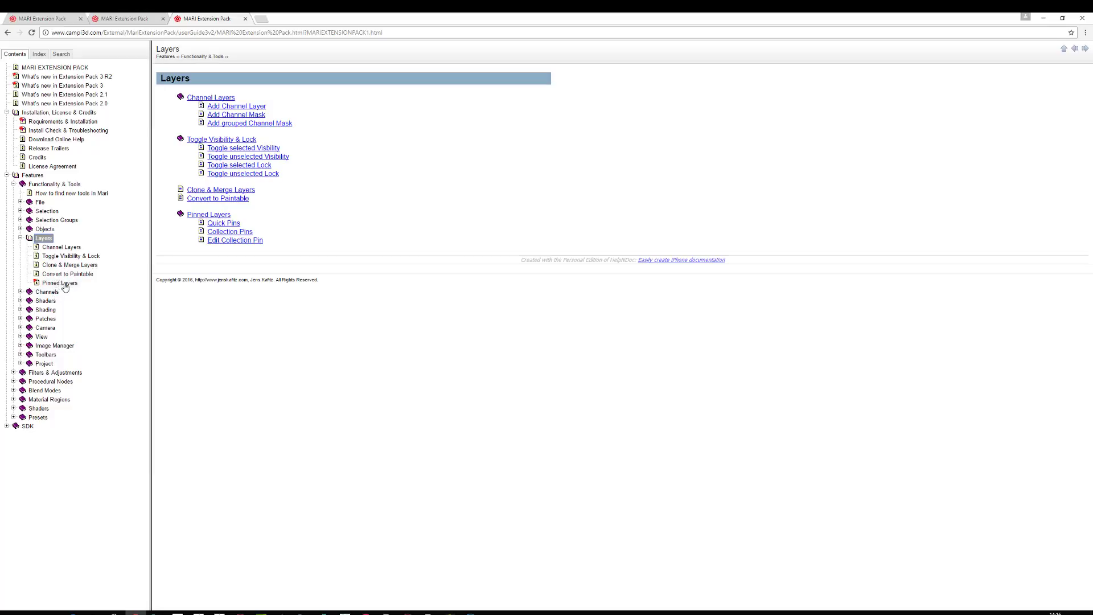
{"action": "left_click", "coordinate": [59, 282]}
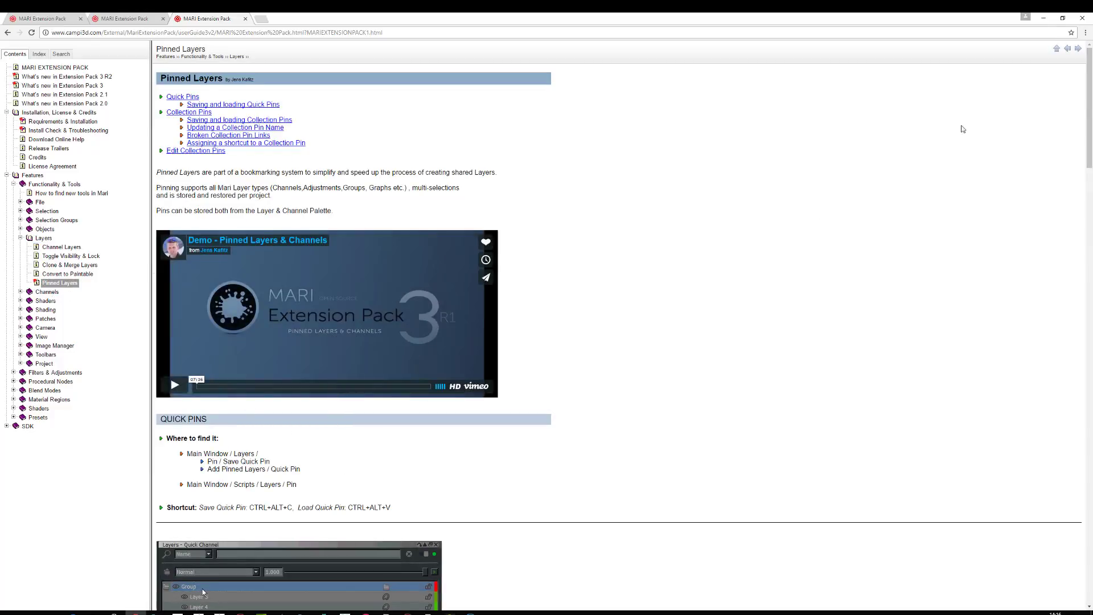
{"action": "key", "text": "alt+tab"}
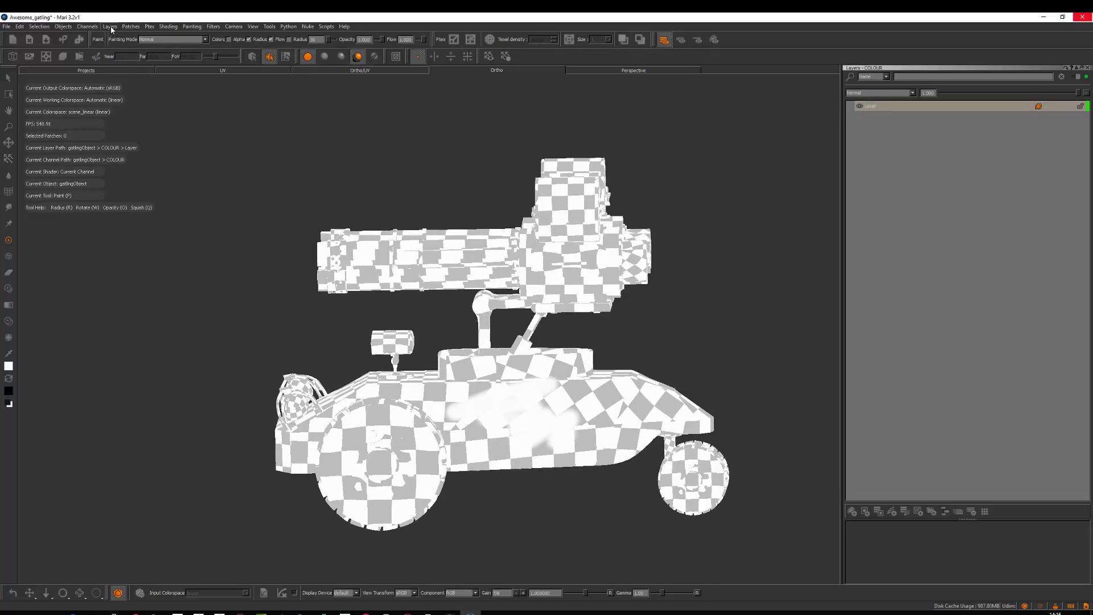
Show the Layers menu's Fractal procedural choices, Cloud and Turbulence
{"action": "left_click", "coordinate": [109, 27]}
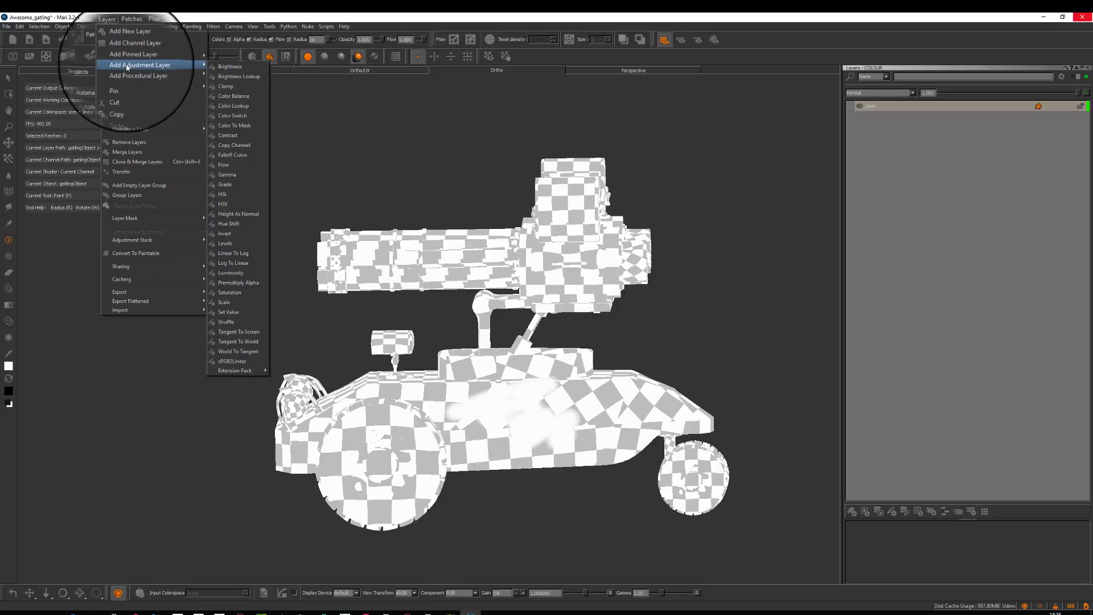
{"action": "mouse_move", "coordinate": [133, 56]}
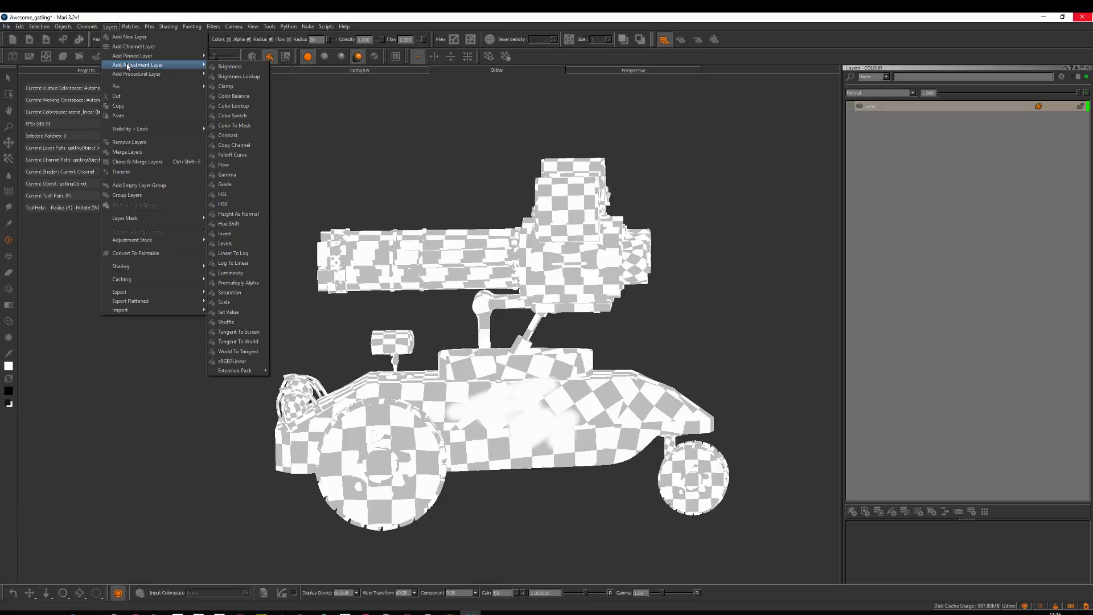
{"action": "mouse_move", "coordinate": [136, 74]}
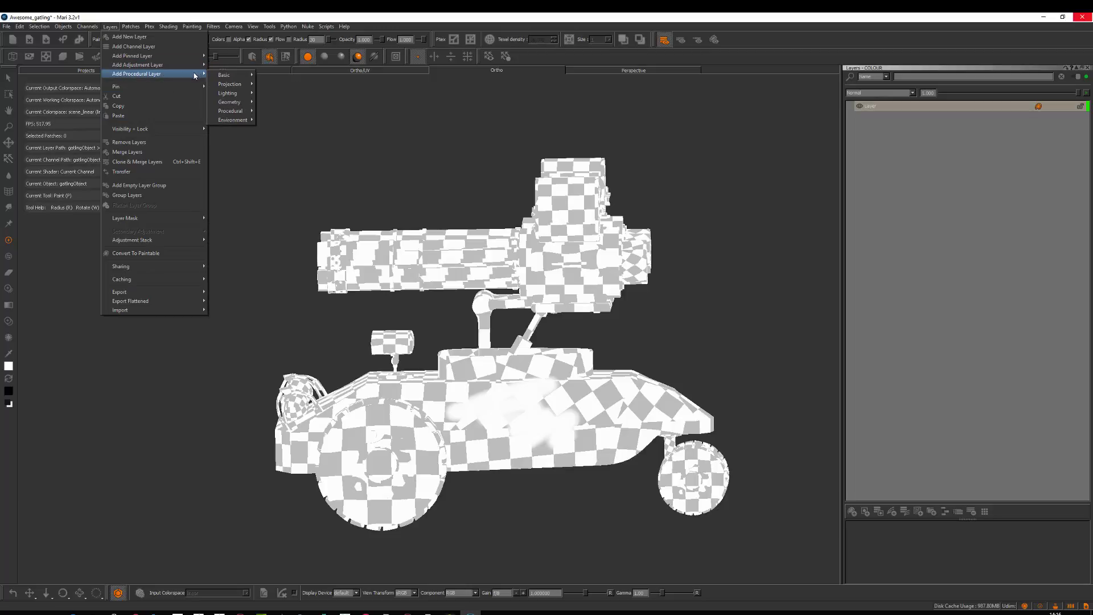
{"action": "mouse_move", "coordinate": [229, 102]}
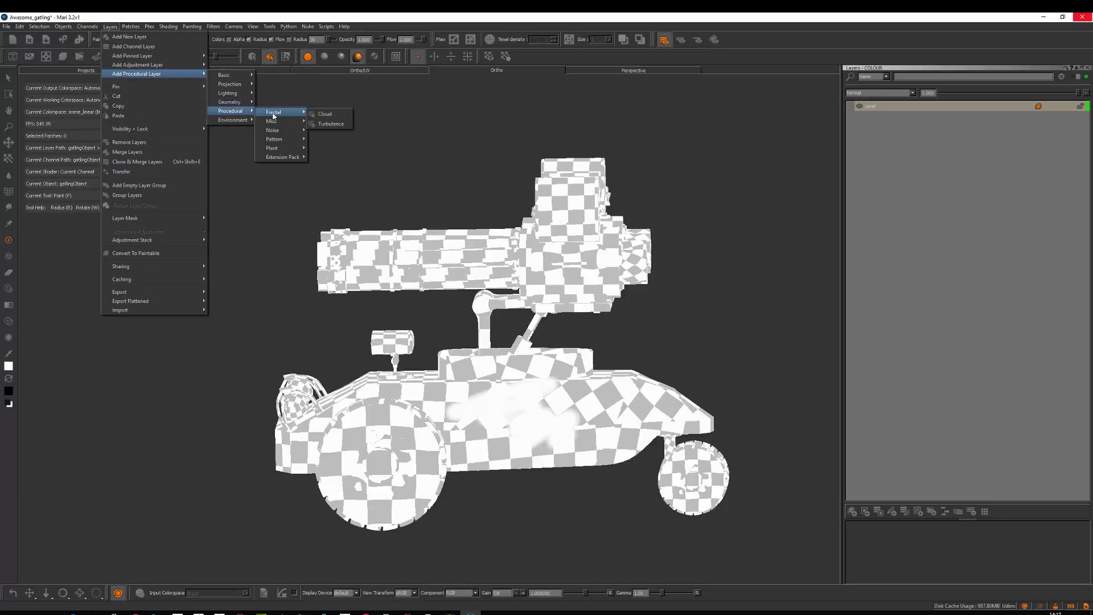
Add the fractal procedural layer and select it so its cloudy grey pattern covers the vehicle
{"action": "left_click", "coordinate": [323, 114]}
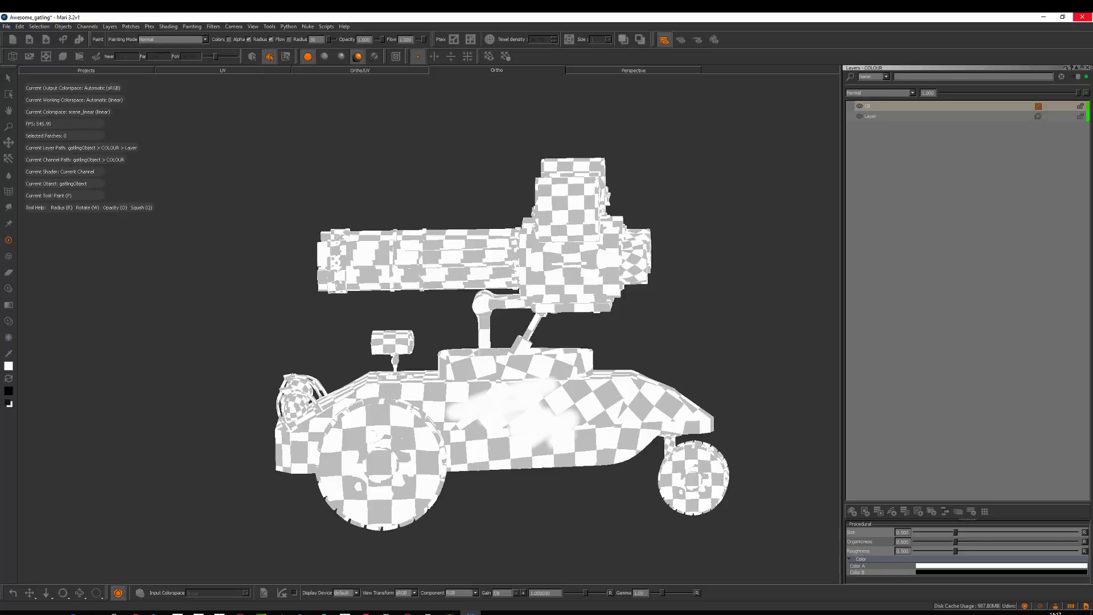
{"action": "left_click", "coordinate": [868, 106]}
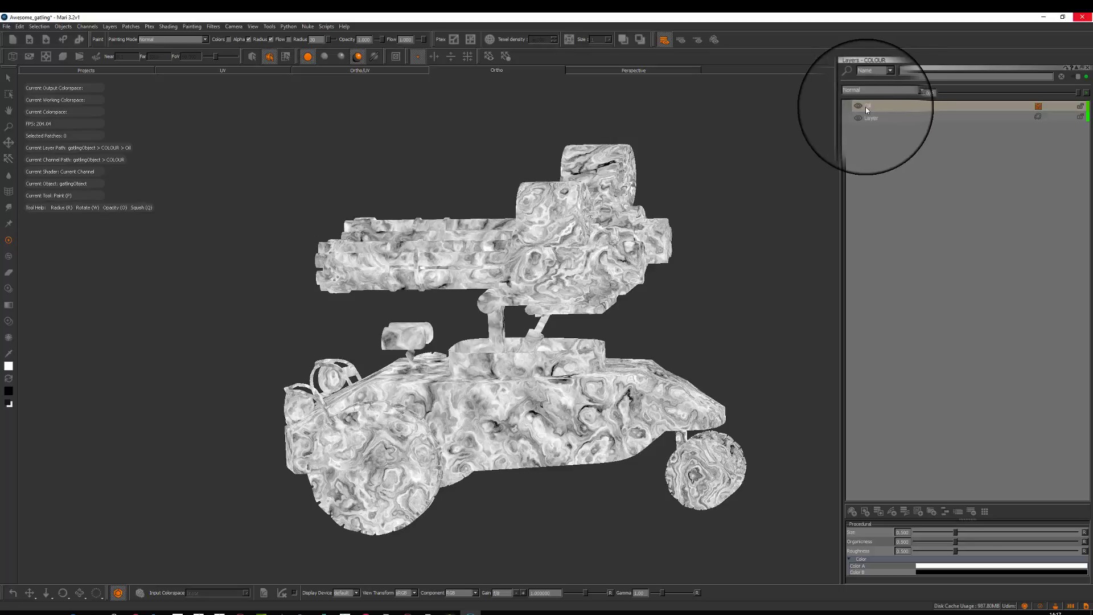
{"action": "left_click", "coordinate": [110, 27]}
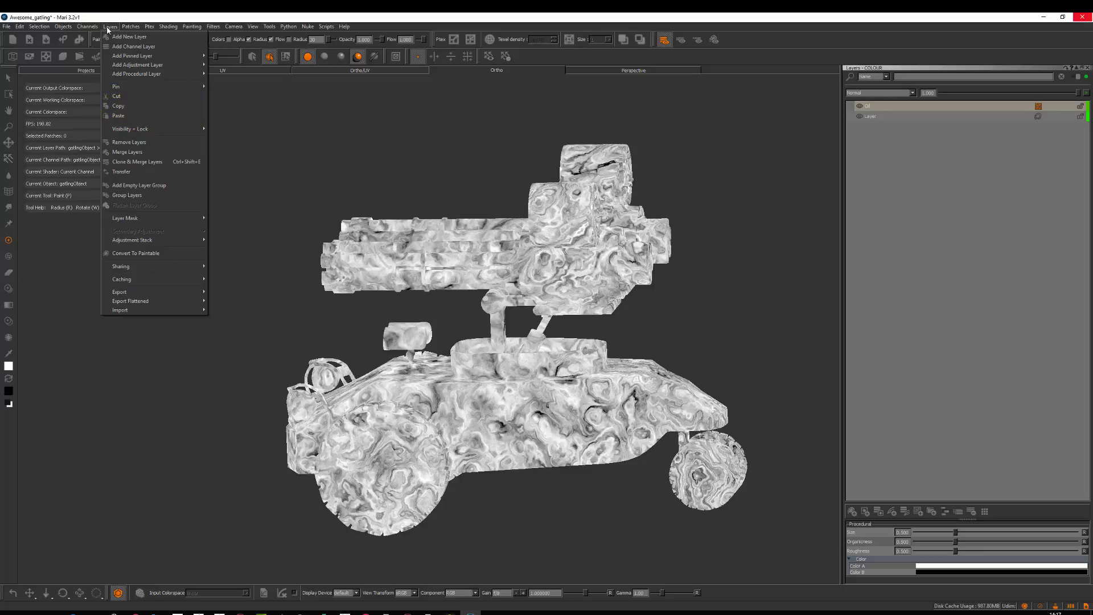
{"action": "mouse_move", "coordinate": [127, 152]}
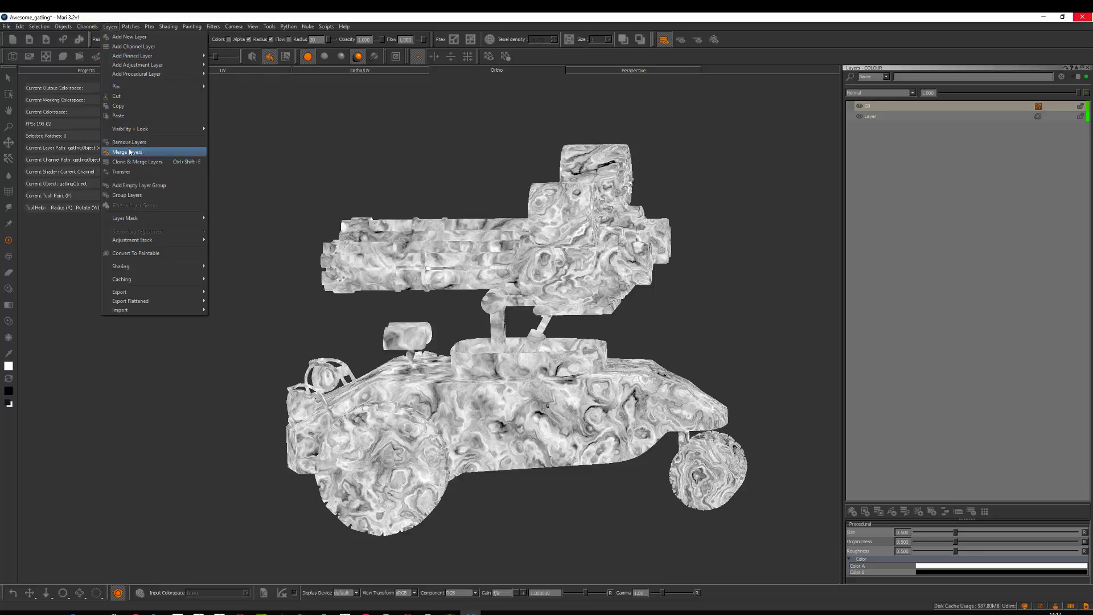
{"action": "mouse_move", "coordinate": [137, 161]}
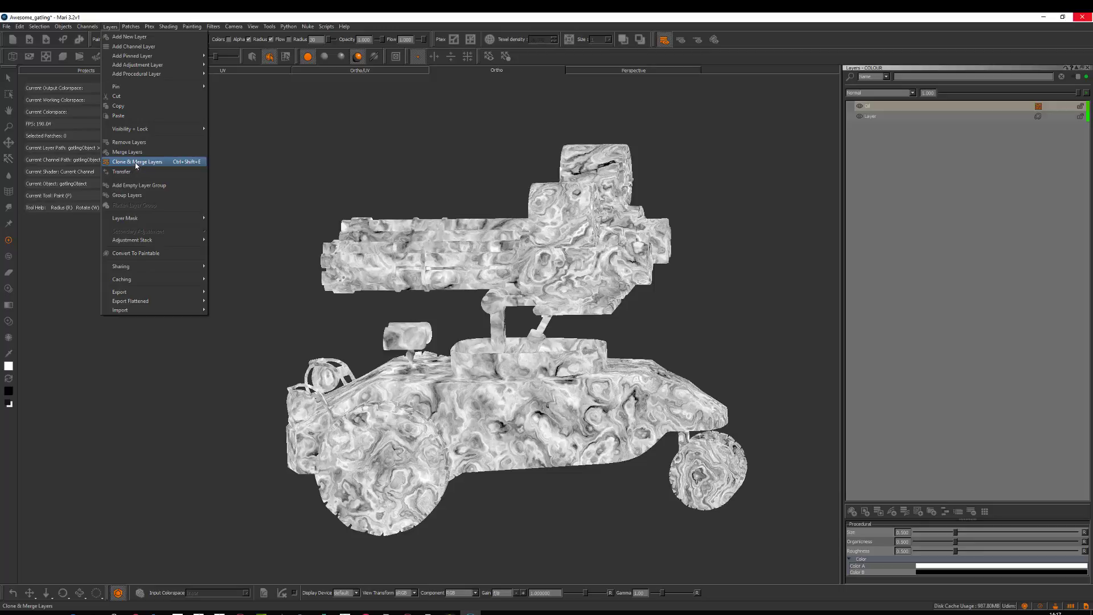
{"action": "mouse_move", "coordinate": [139, 196]}
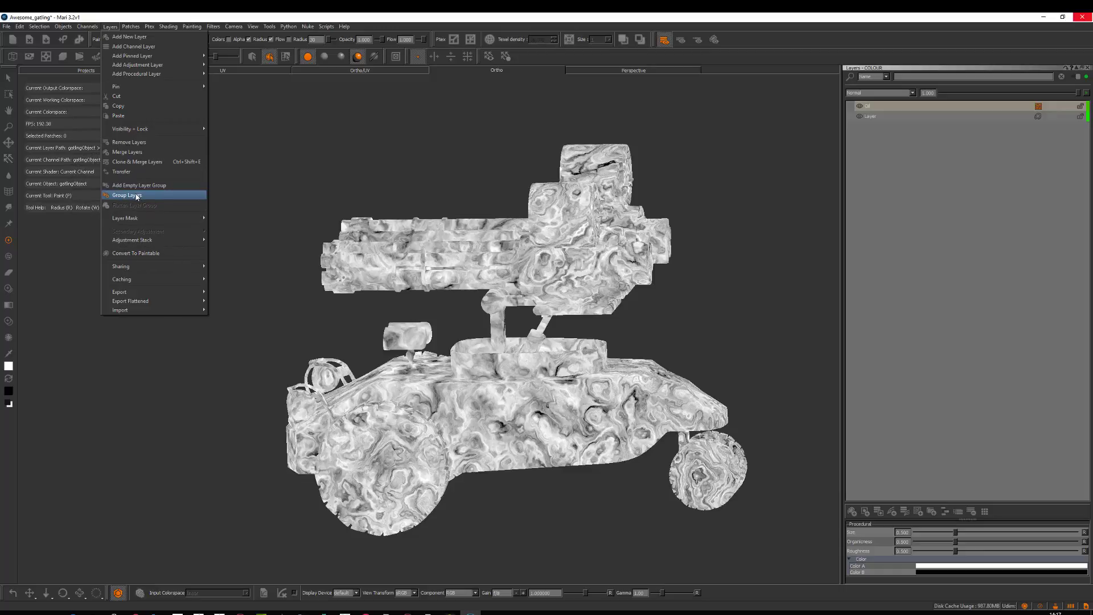
{"action": "mouse_move", "coordinate": [136, 196]}
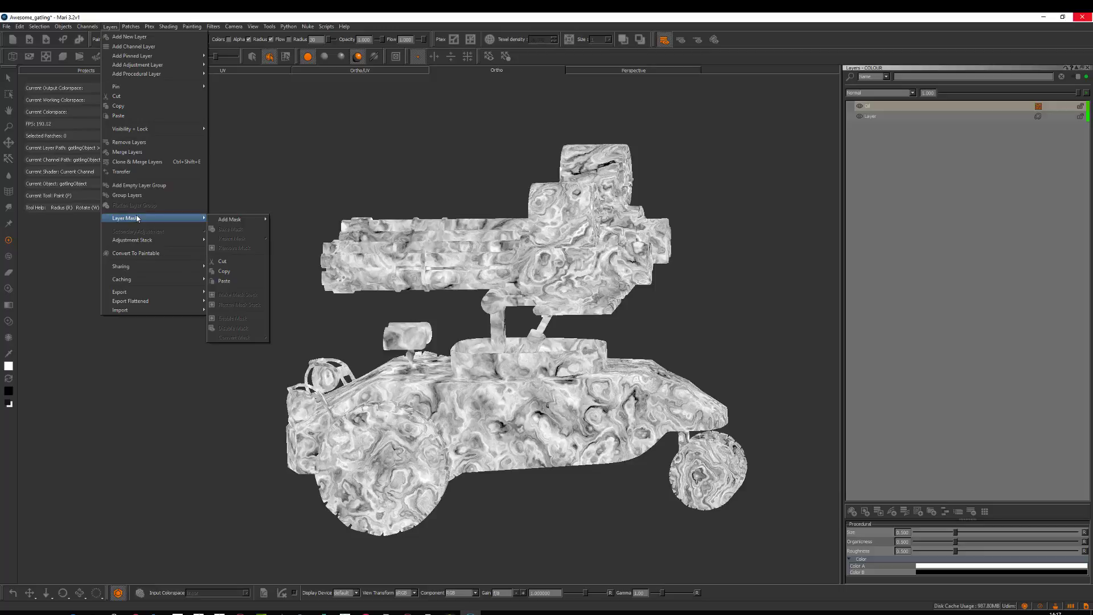
{"action": "mouse_move", "coordinate": [131, 239]}
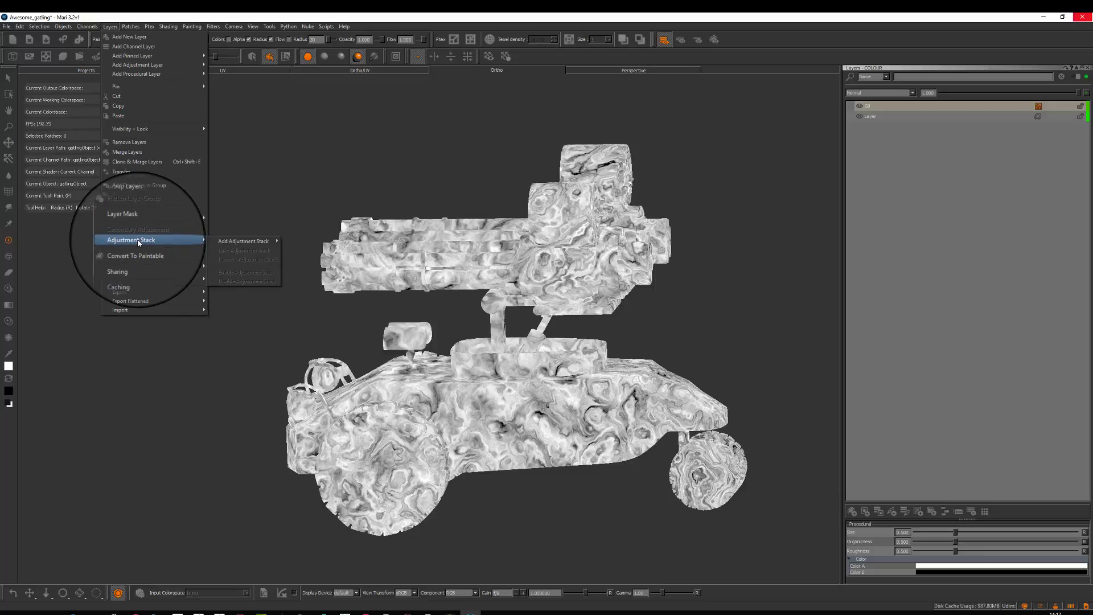
{"action": "mouse_move", "coordinate": [120, 266]}
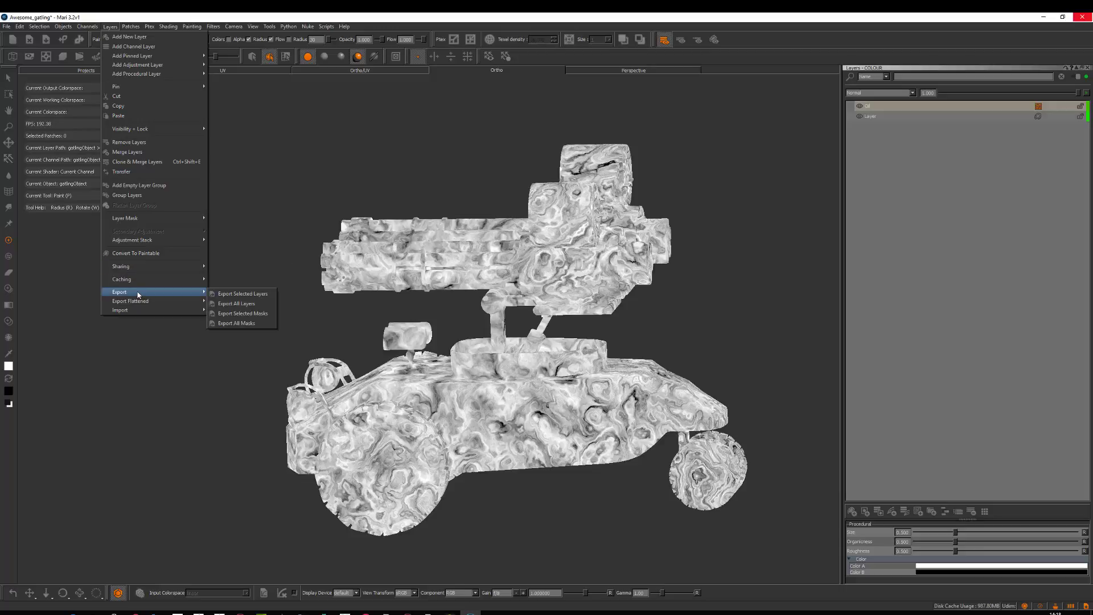
{"action": "mouse_move", "coordinate": [131, 302]}
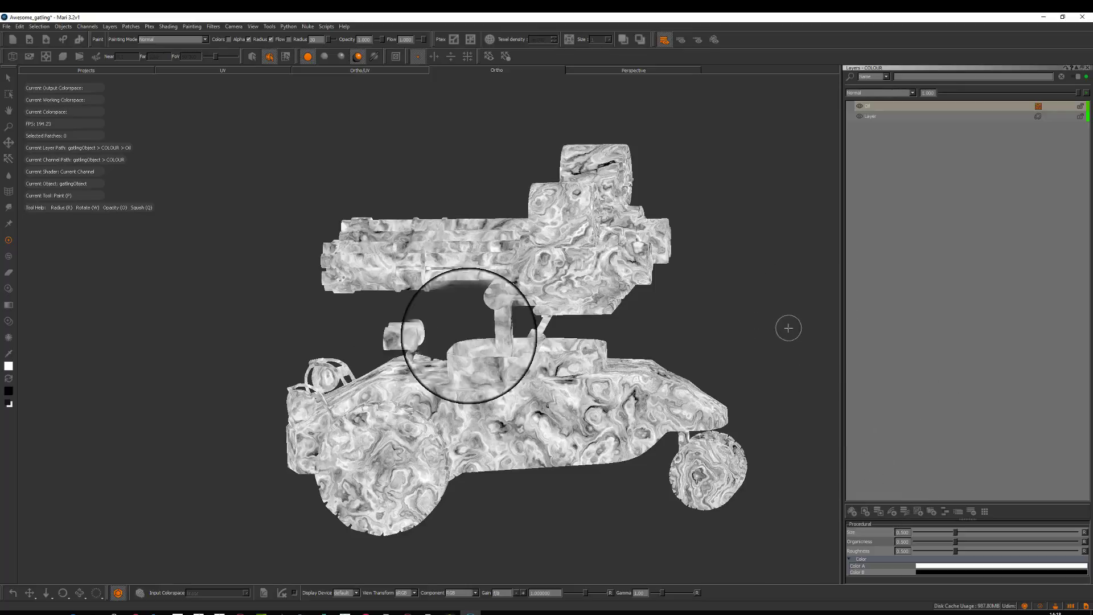
Delete the fractal procedural layer, restoring the checkered vehicle with one COLOUR layer
{"action": "left_click", "coordinate": [109, 26]}
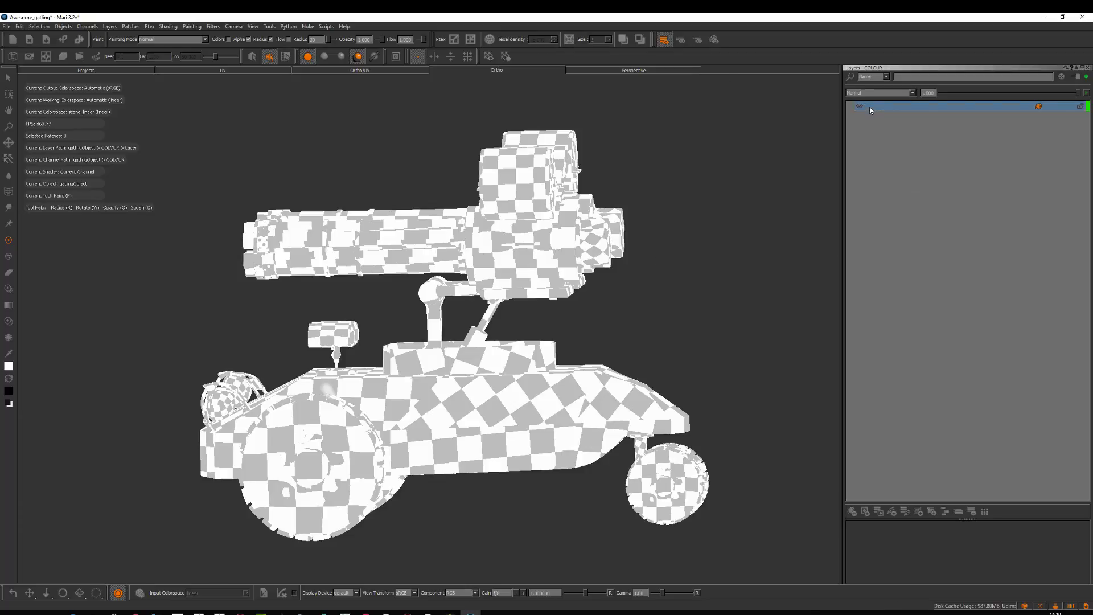
Rename the layer Paint and brush soft white strokes on the vehicle's side
{"action": "double_click", "coordinate": [907, 106]}
{"action": "type", "text": "Paint"}
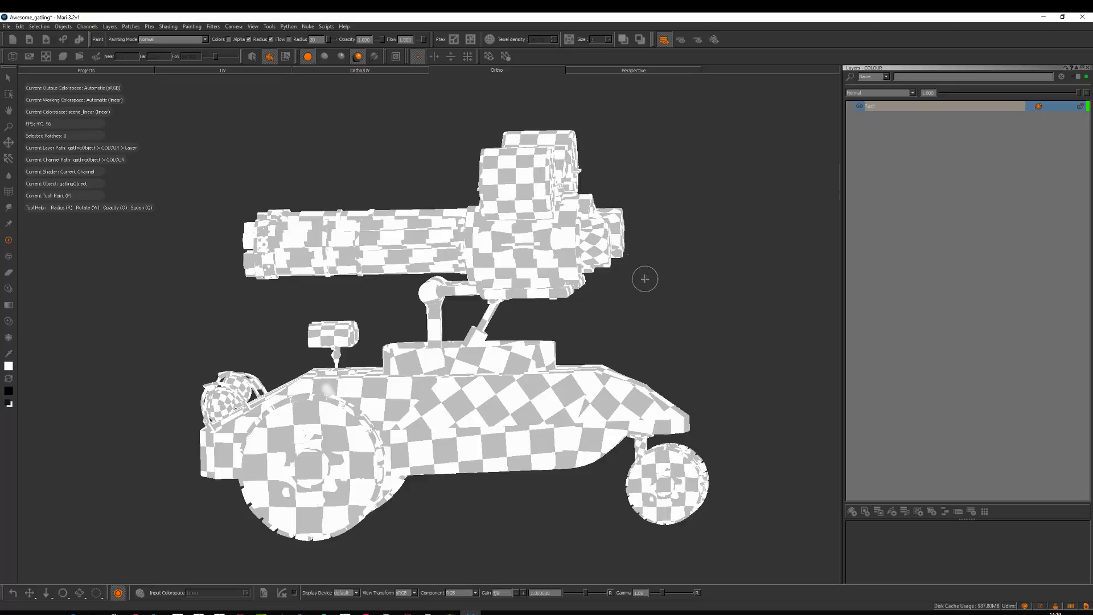
{"action": "left_click_drag", "start_coordinate": [646, 279], "coordinate": [628, 342]}
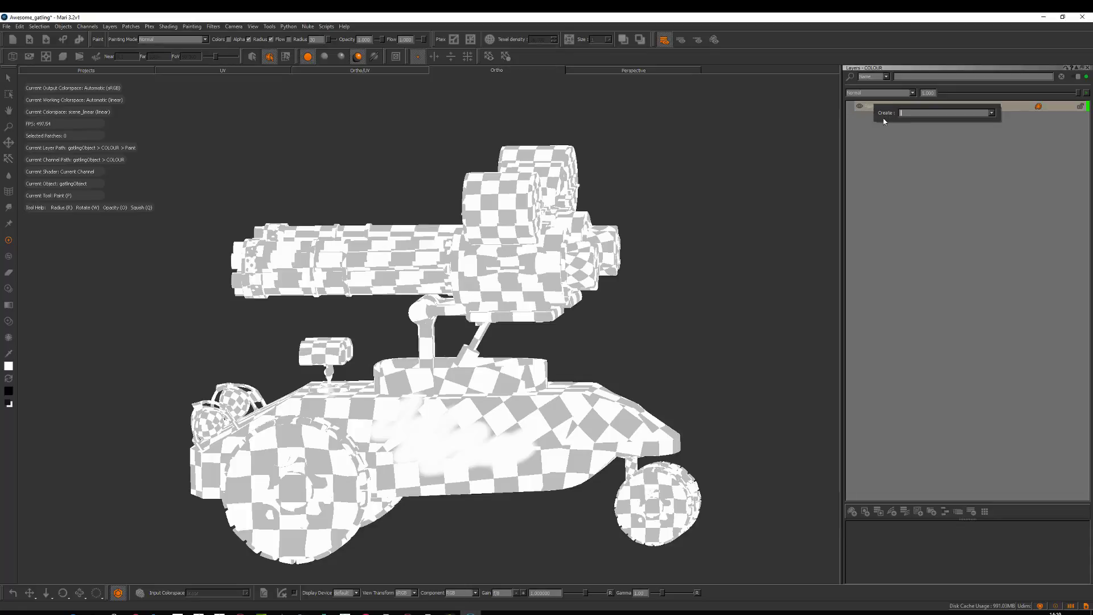
Create a Color procedural layer above Paint, turning the vehicle solid white
{"action": "left_click", "coordinate": [991, 112]}
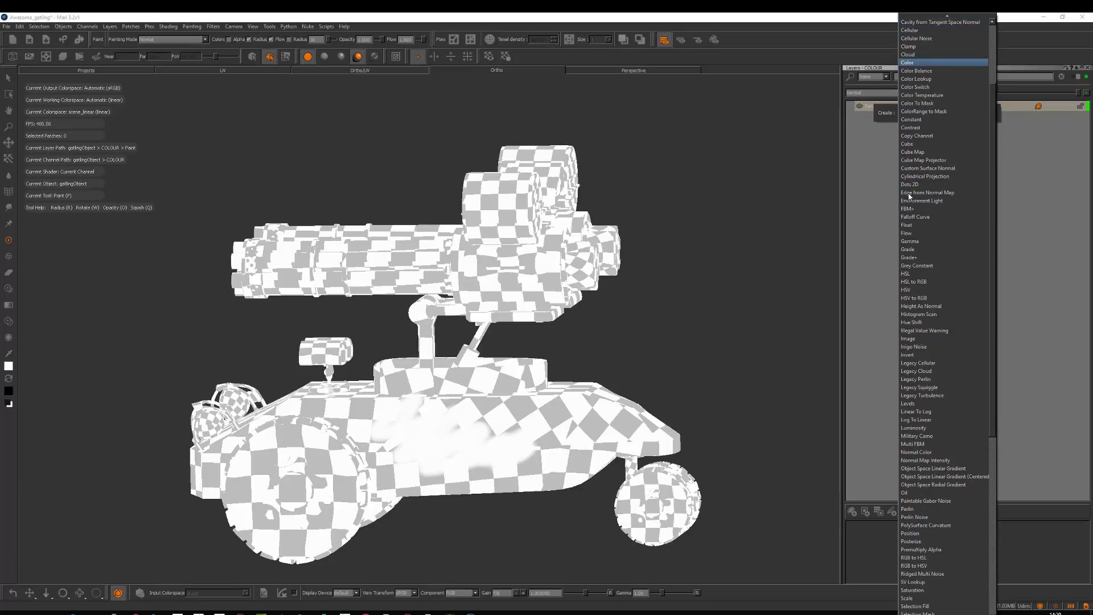
{"action": "left_click", "coordinate": [907, 62]}
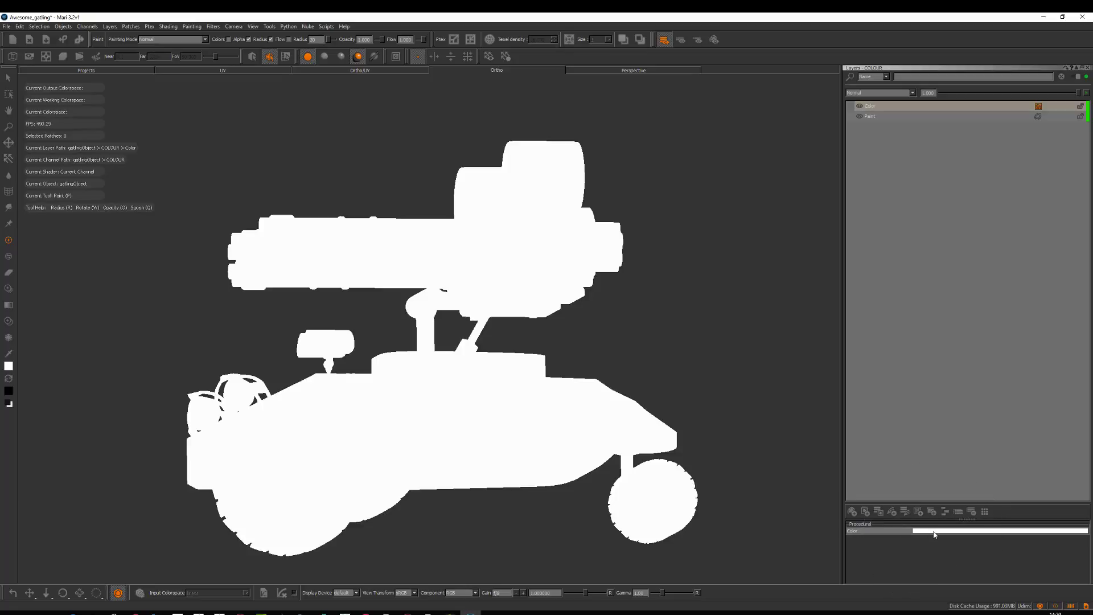
Set the Color layer's fill to dark blue via the Select Color dialog
{"action": "left_click", "coordinate": [9, 366]}
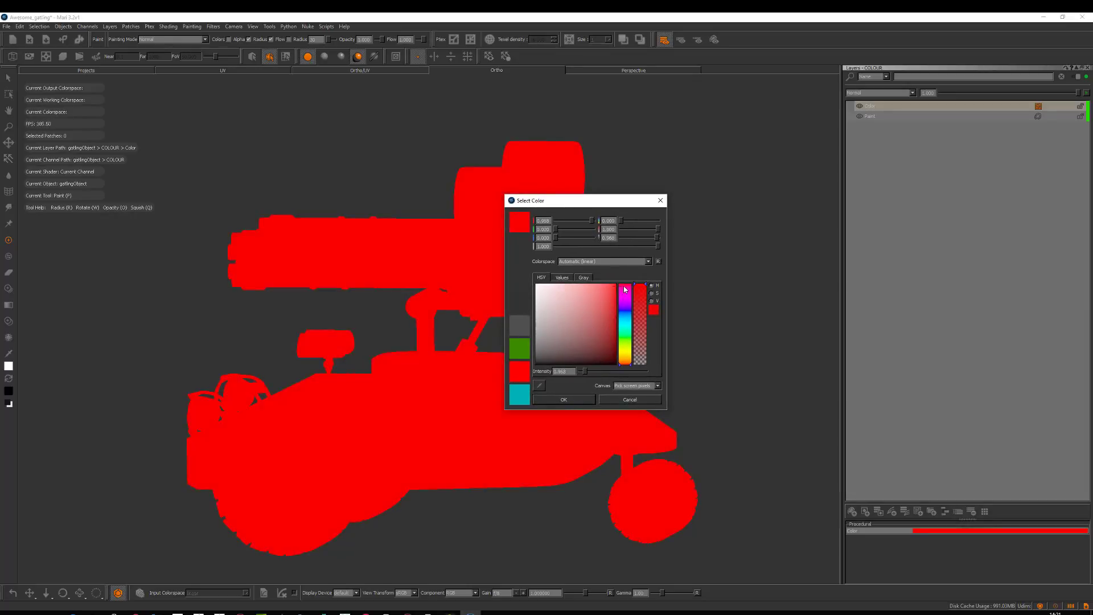
{"action": "left_click", "coordinate": [563, 400]}
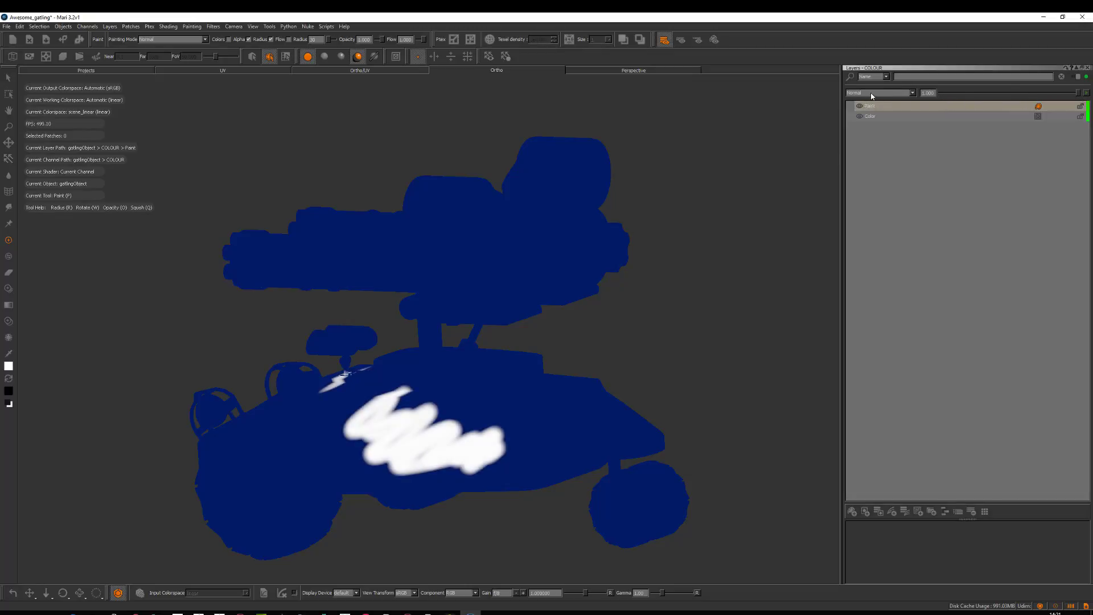
Try the Paint layer's blend modes, then set it to Overlay so the strokes tint the blue
{"action": "left_click", "coordinate": [880, 92]}
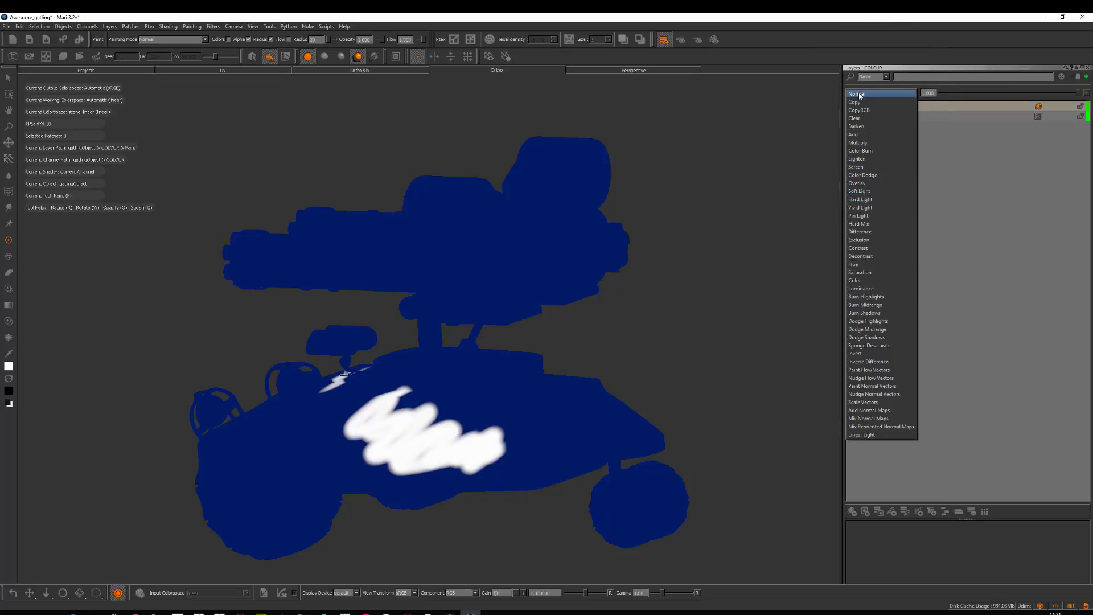
{"action": "mouse_move", "coordinate": [861, 199]}
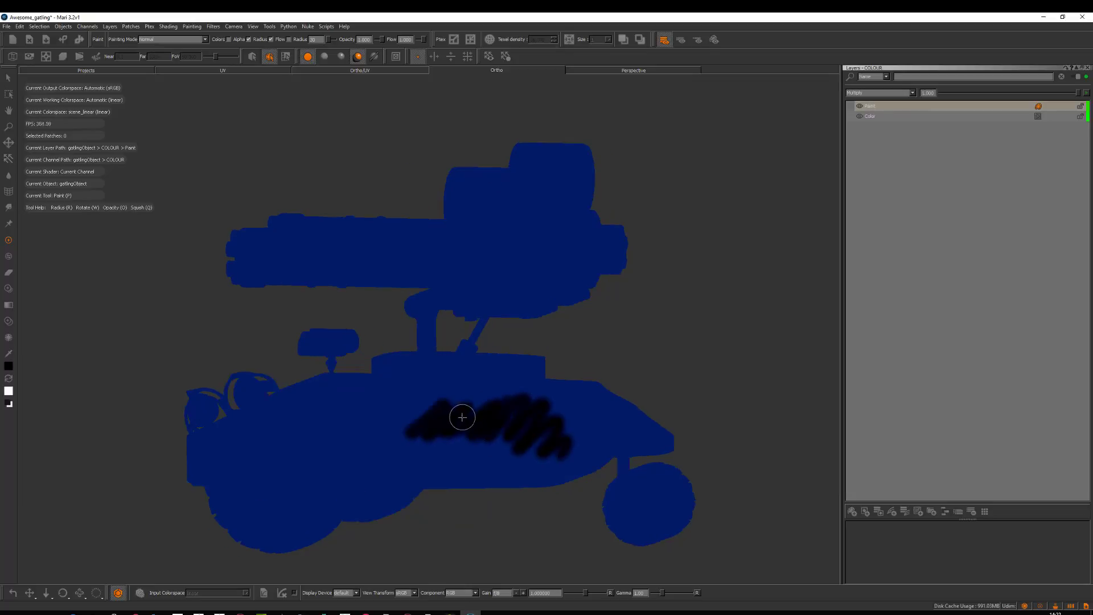
{"action": "left_click", "coordinate": [881, 92]}
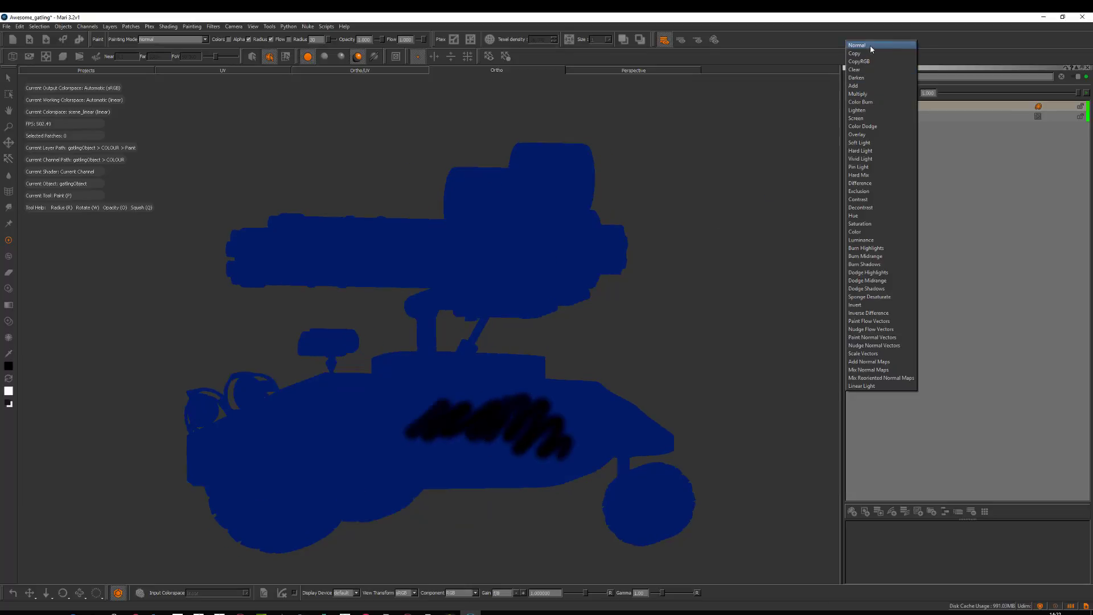
{"action": "left_click", "coordinate": [856, 44]}
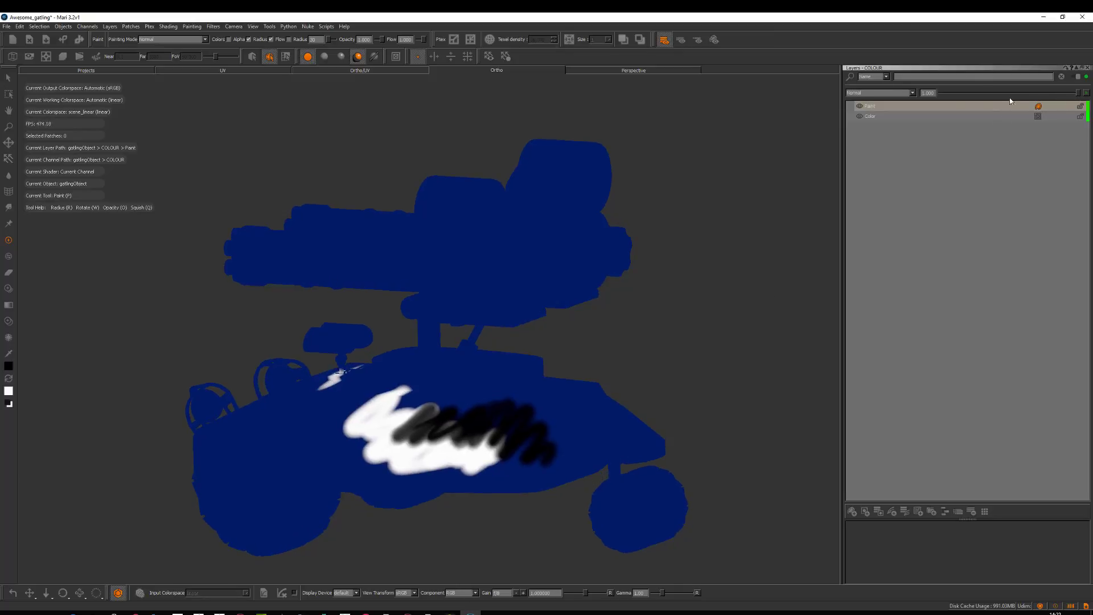
{"action": "left_click", "coordinate": [881, 93]}
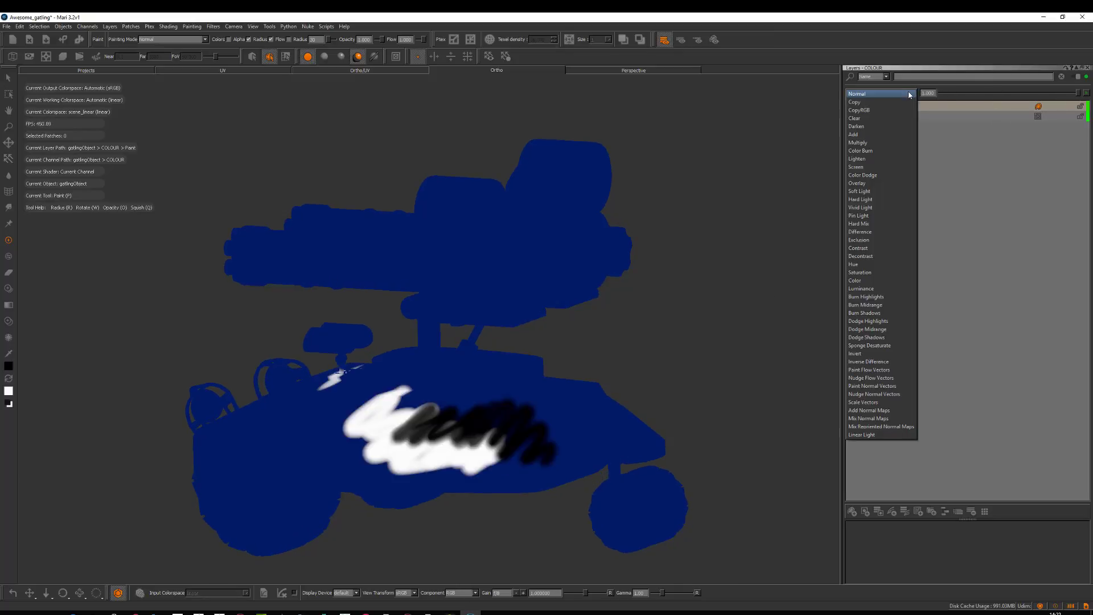
{"action": "mouse_move", "coordinate": [863, 175]}
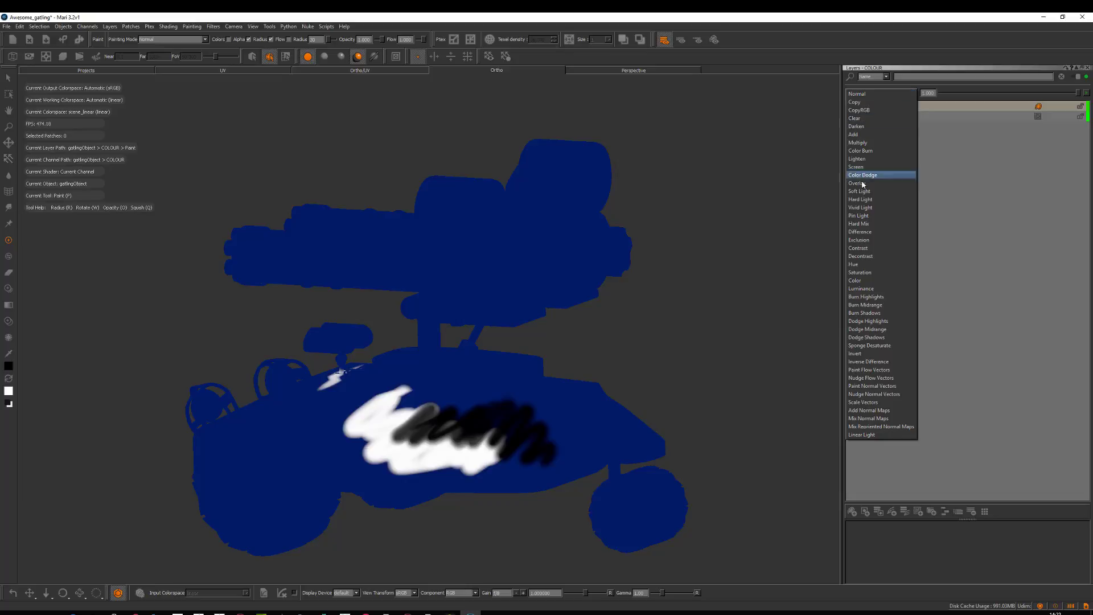
{"action": "left_click", "coordinate": [860, 183]}
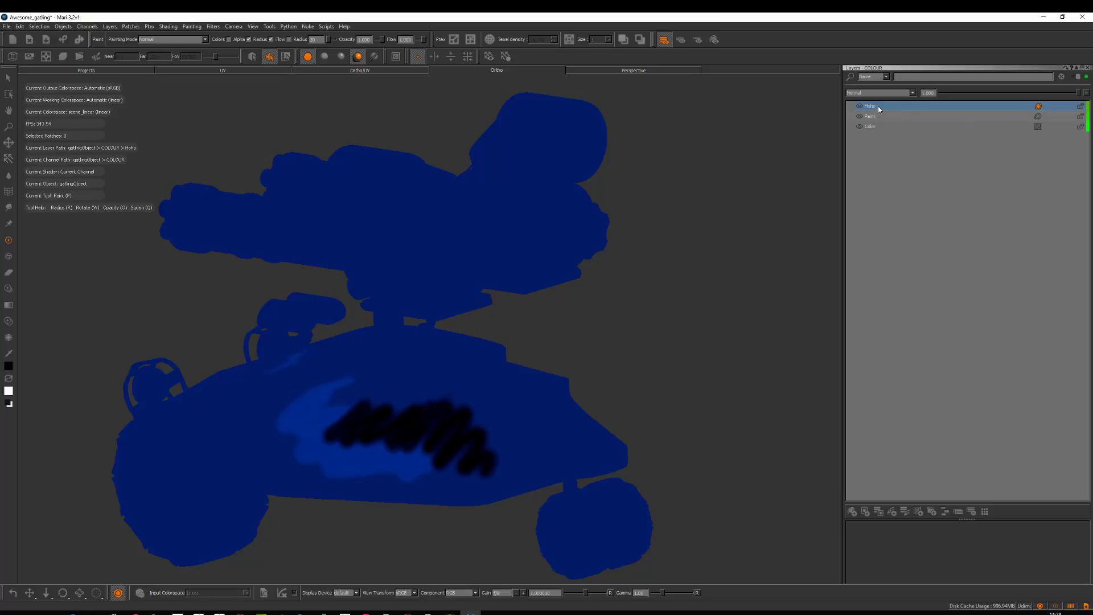
{"action": "mouse_move", "coordinate": [872, 118]}
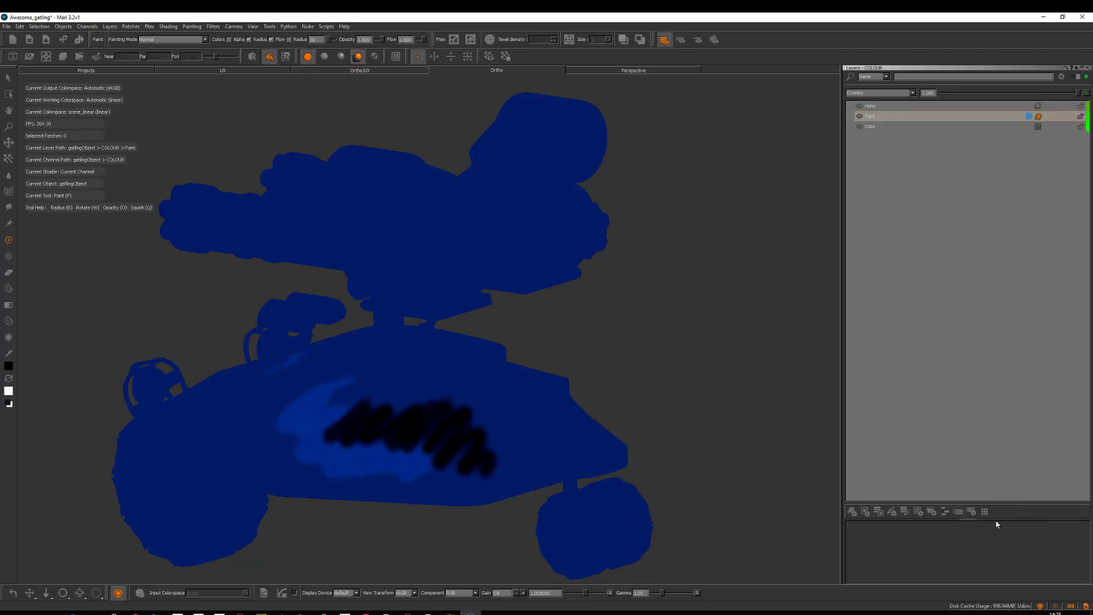
Filter the Layers palette by Color Tag and show only layers with the chosen tag colour
{"action": "left_click", "coordinate": [869, 105]}
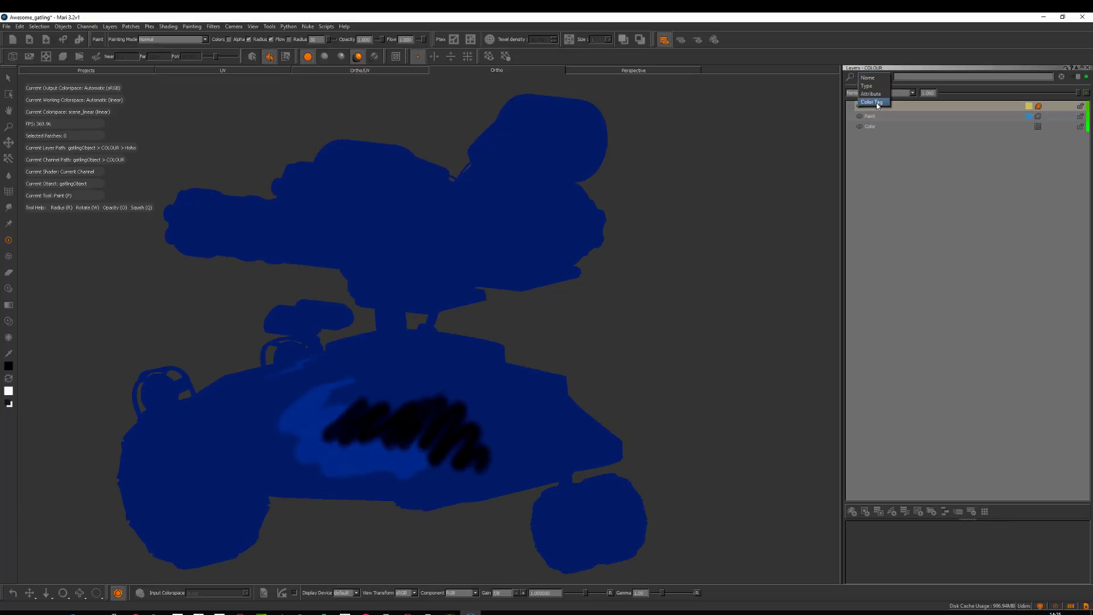
{"action": "left_click", "coordinate": [873, 102]}
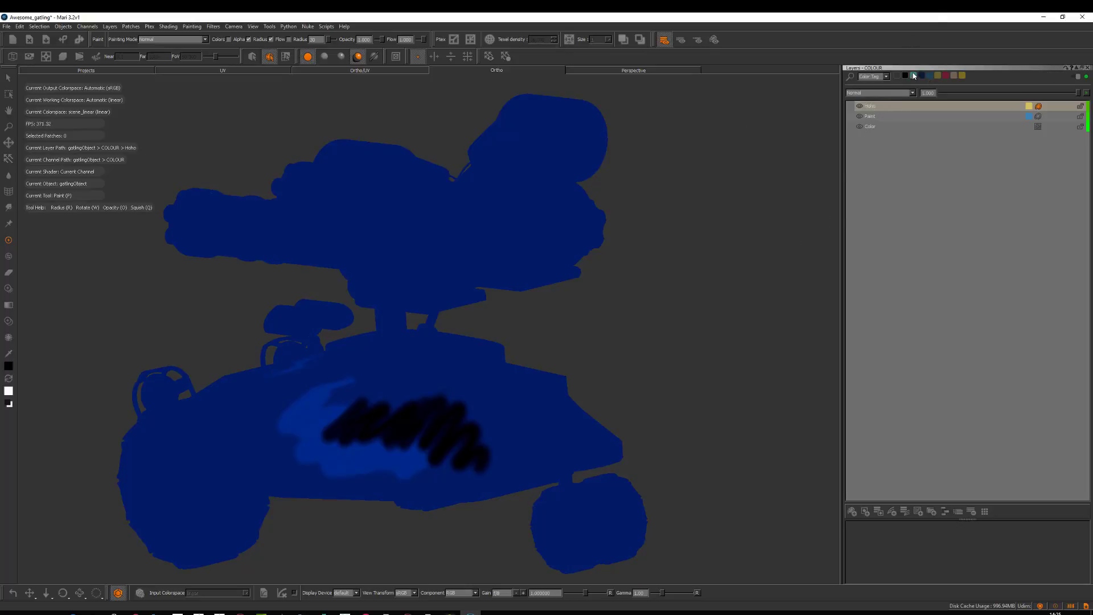
{"action": "left_click", "coordinate": [914, 75]}
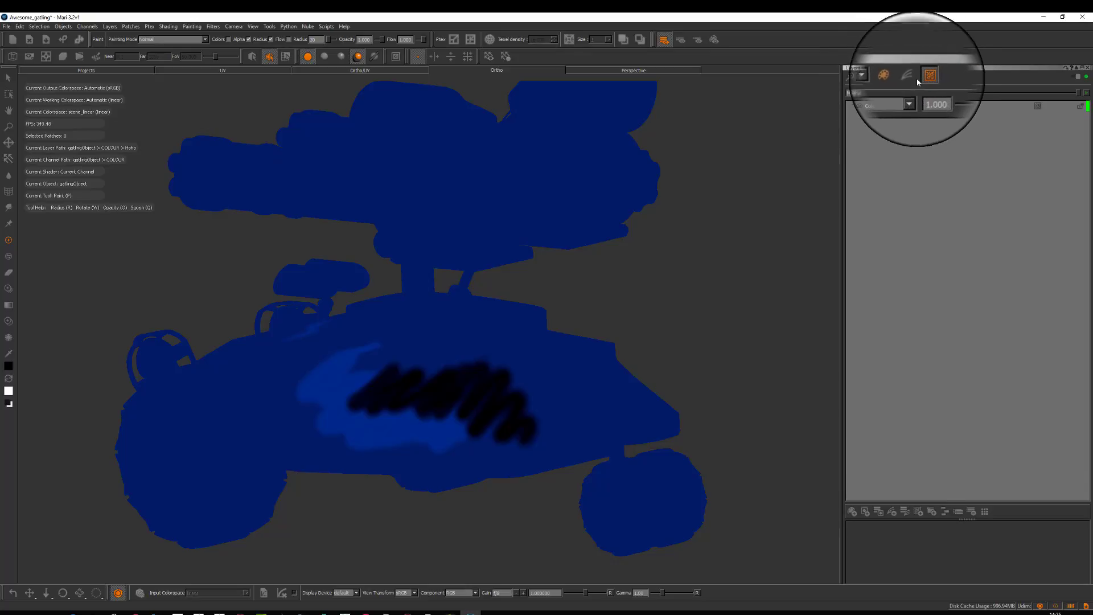
Filter the layer list by type to show only paint layers, then clear the filter
{"action": "left_click", "coordinate": [908, 75]}
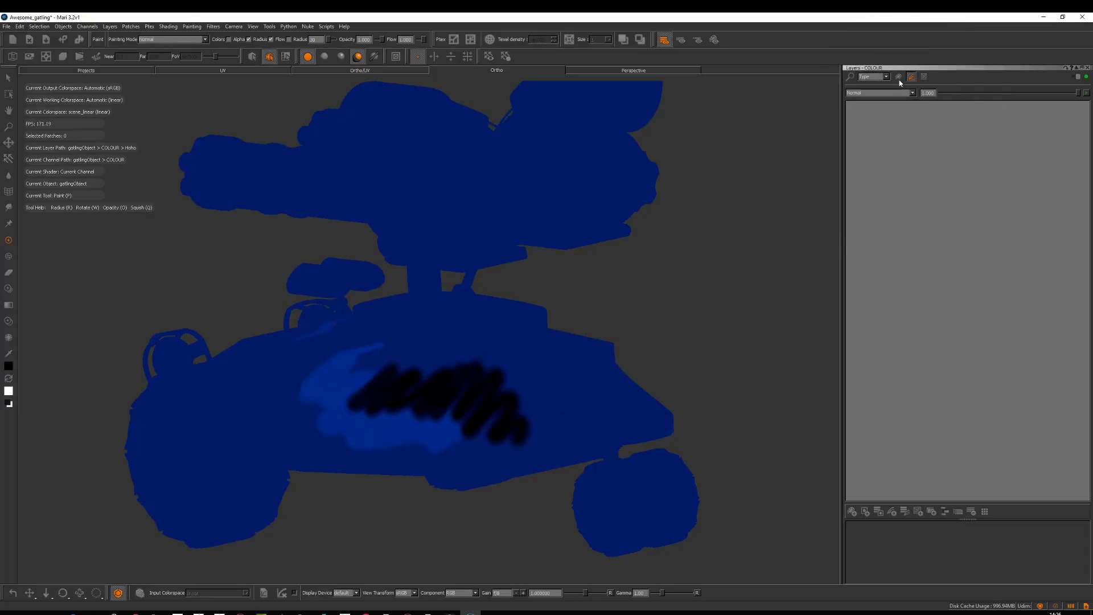
{"action": "left_click", "coordinate": [898, 77]}
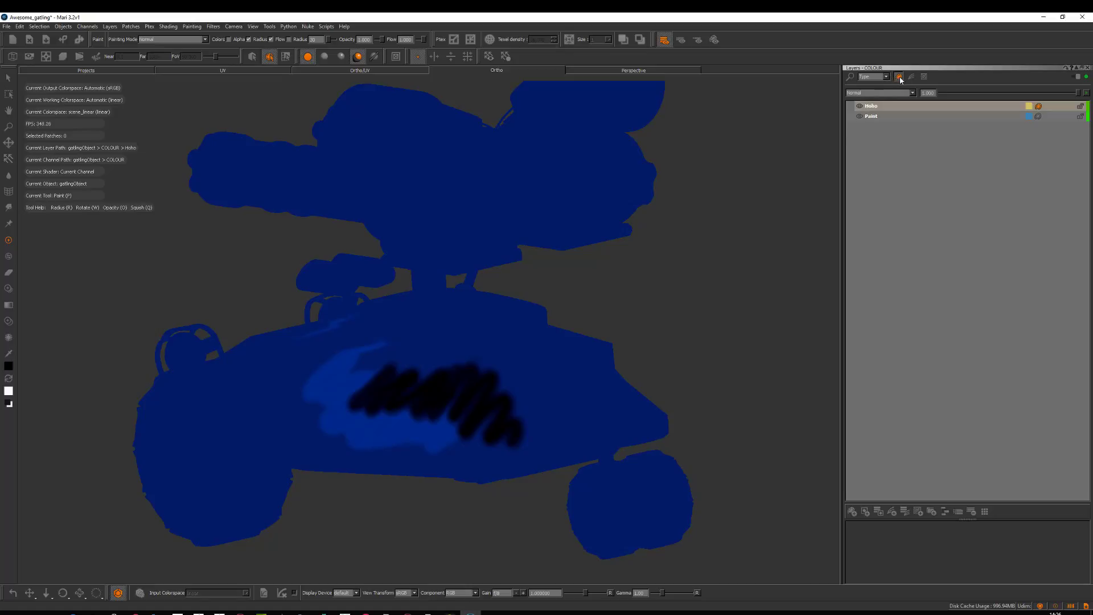
{"action": "left_click", "coordinate": [900, 77]}
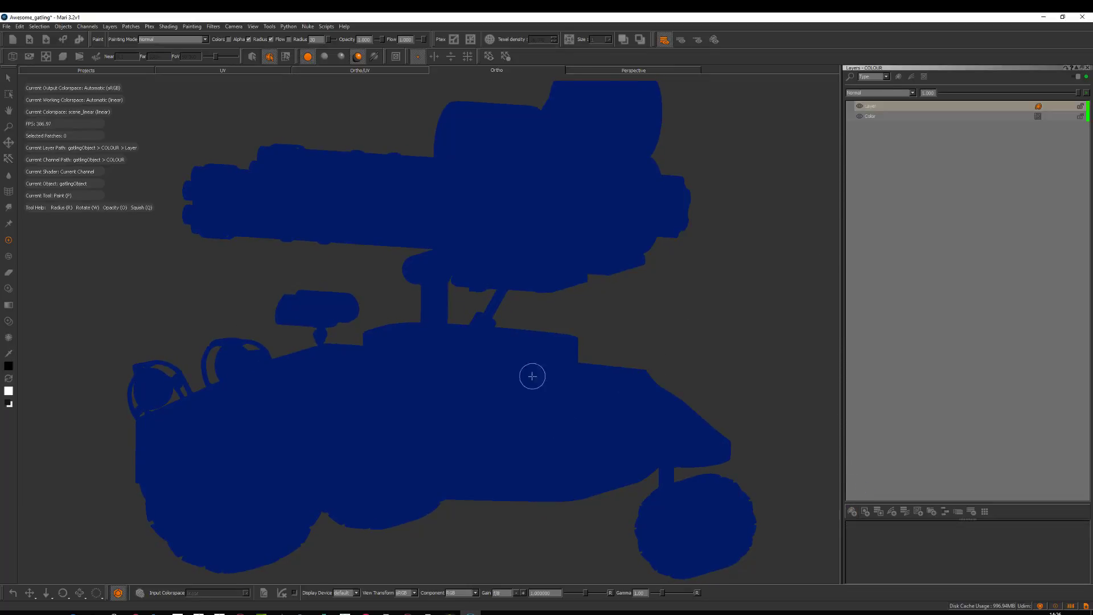
Change the Color layer's swatch from blue to a dark green and confirm it
{"action": "left_click", "coordinate": [871, 115]}
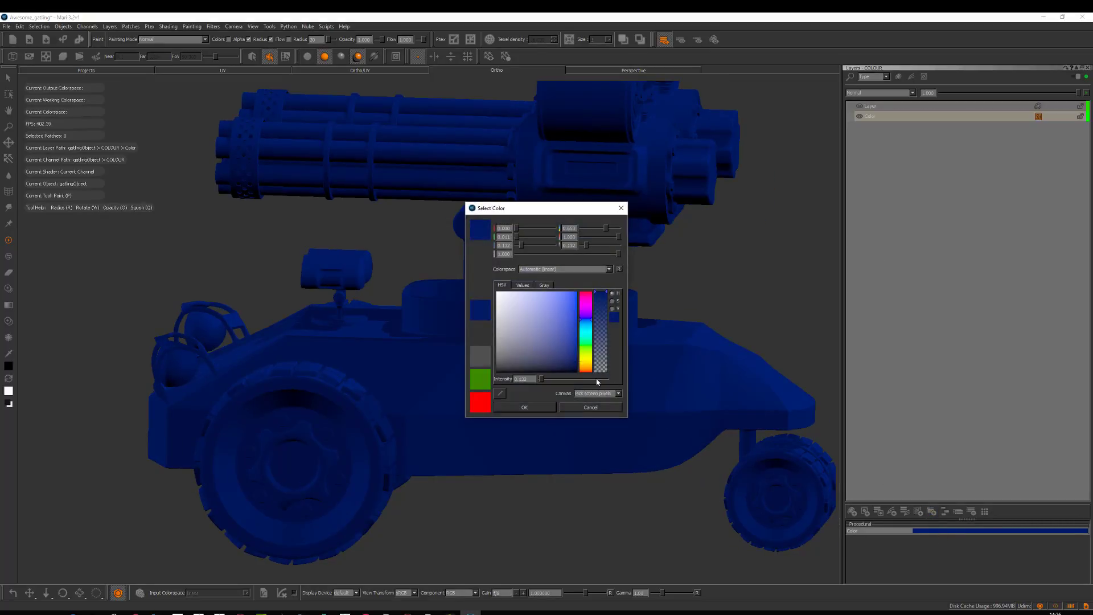
{"action": "left_click", "coordinate": [586, 363]}
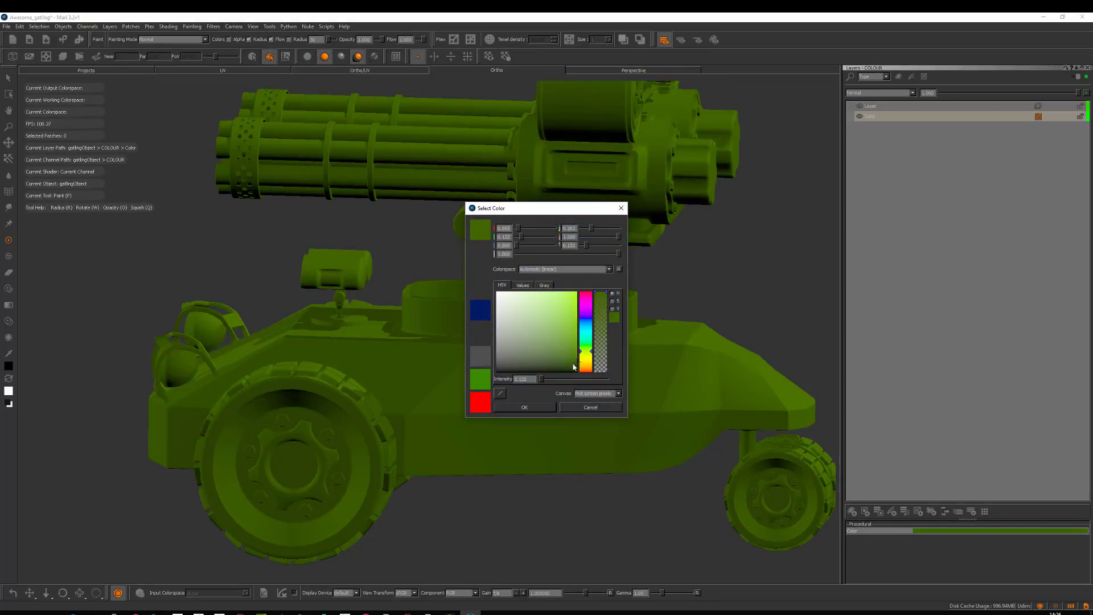
{"action": "left_click", "coordinate": [579, 361]}
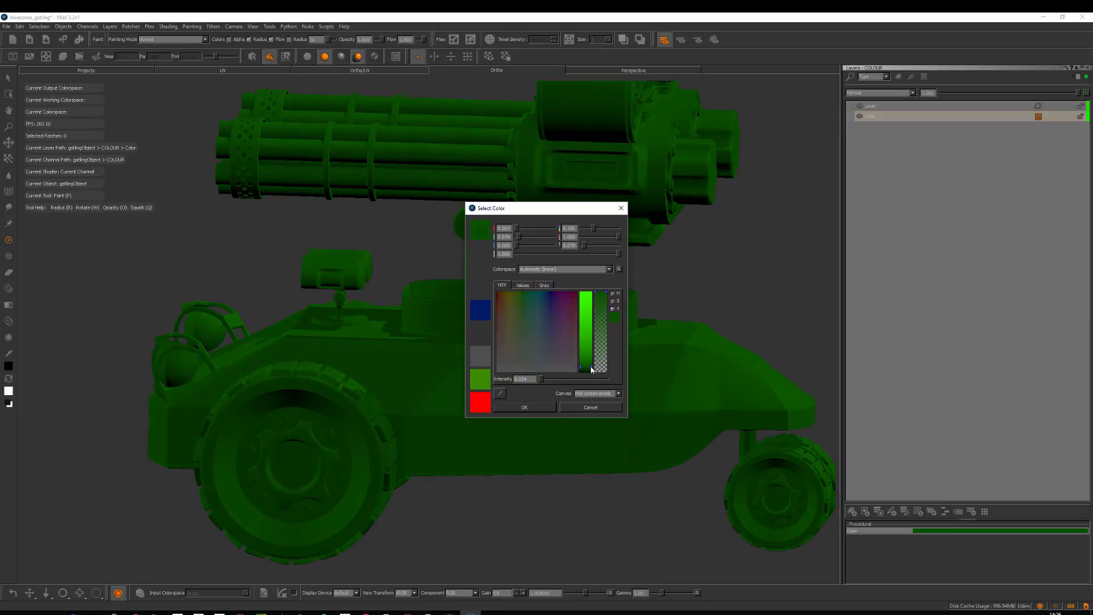
{"action": "left_click", "coordinate": [524, 408]}
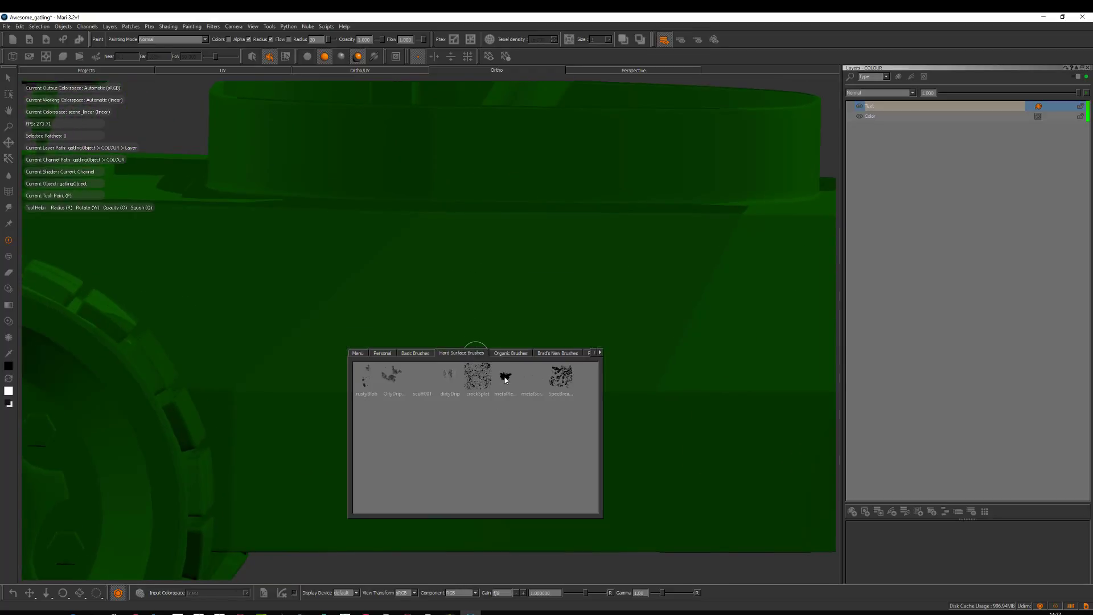
Load the feltTip brush from Basic Brushes and paint a black 51 on the hull
{"action": "left_click", "coordinate": [415, 354]}
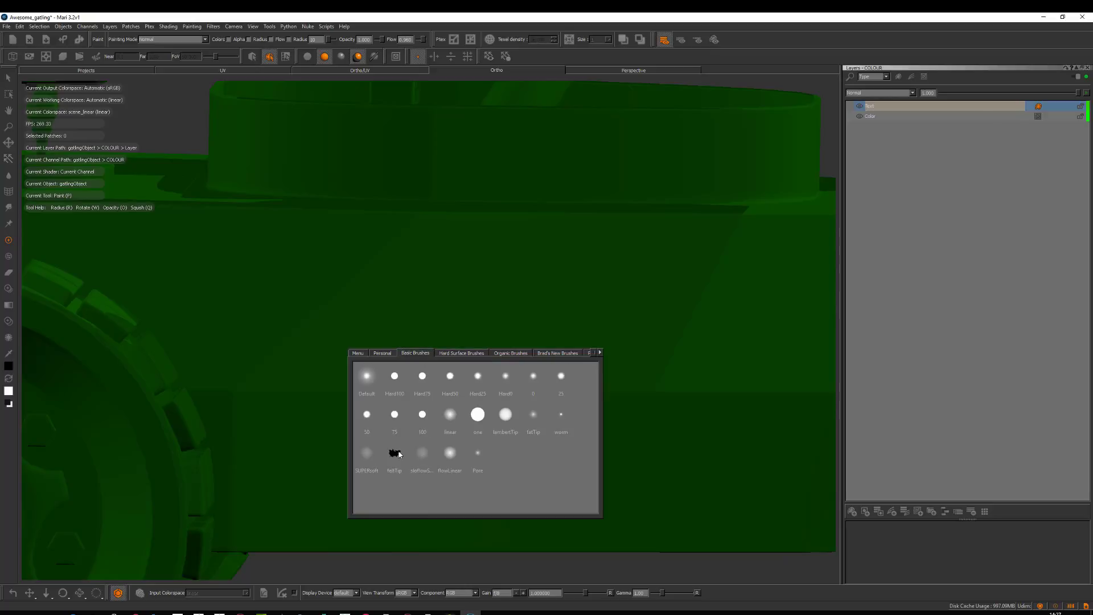
{"action": "left_click_drag", "start_coordinate": [454, 279], "coordinate": [429, 380]}
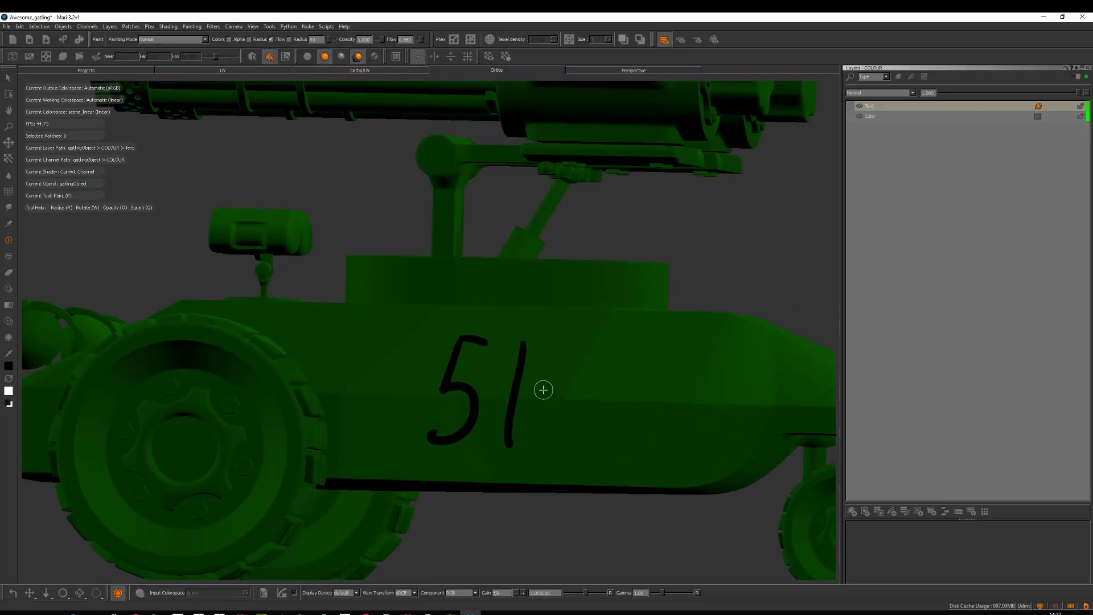
{"action": "left_click_drag", "start_coordinate": [543, 391], "coordinate": [543, 455]}
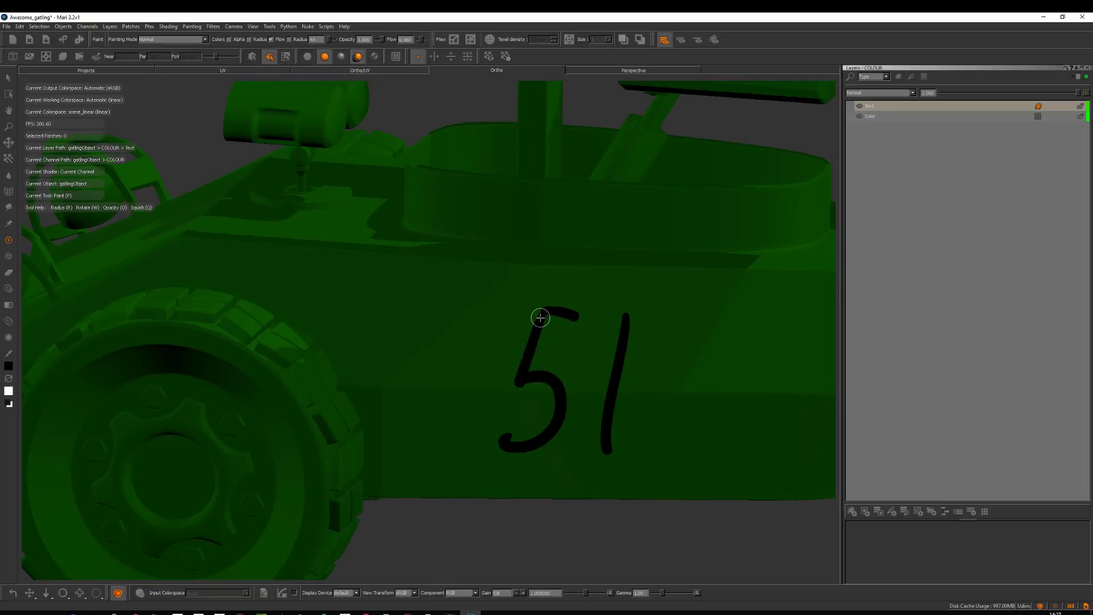
{"action": "mouse_move", "coordinate": [461, 441]}
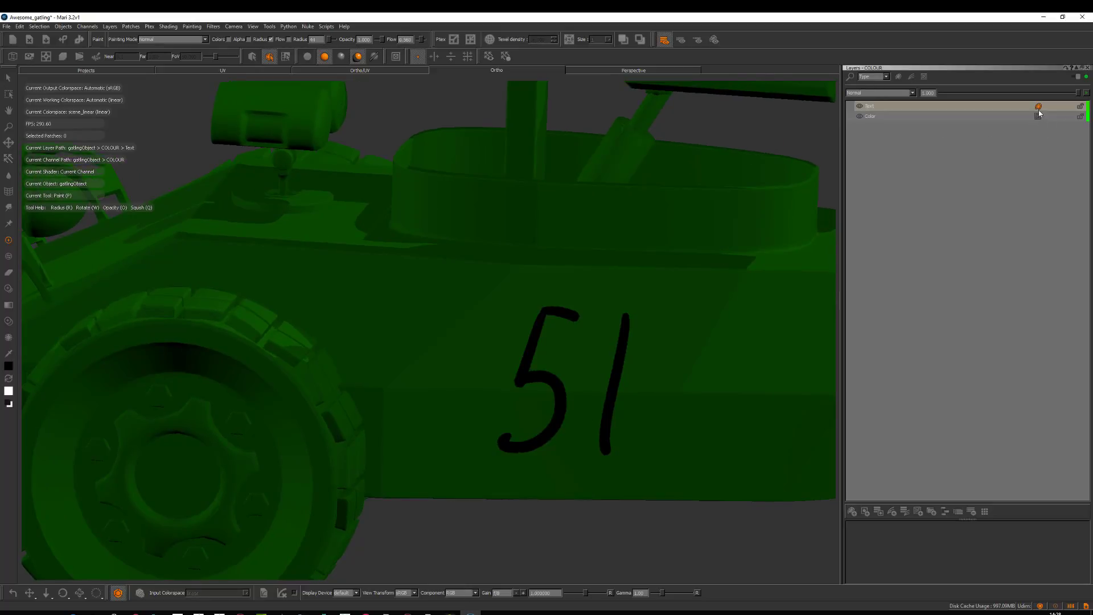
{"action": "mouse_move", "coordinate": [1038, 112]}
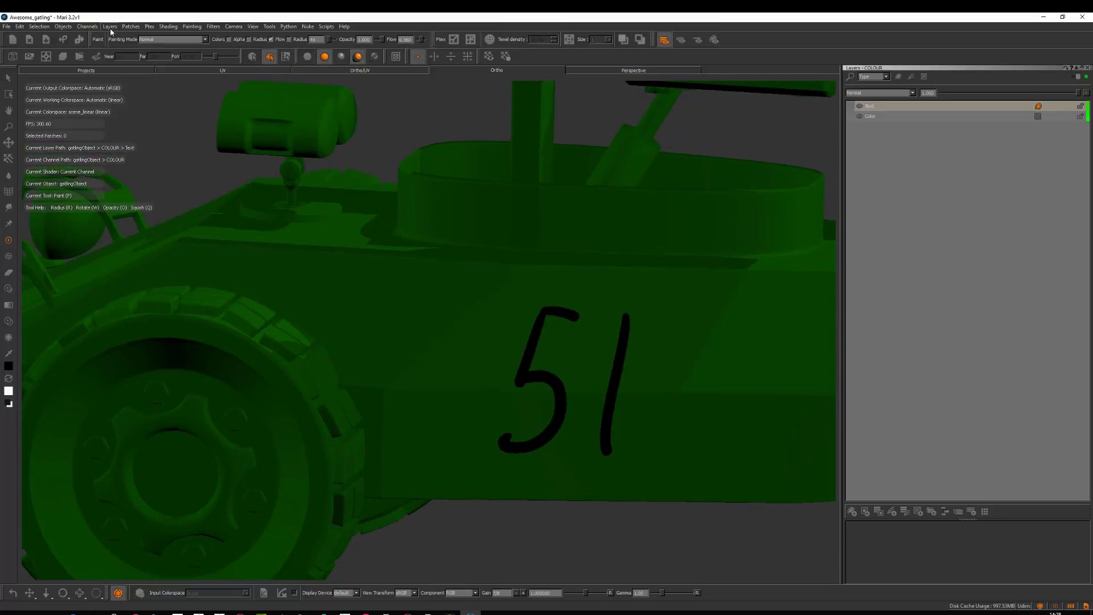
{"action": "left_click", "coordinate": [110, 26]}
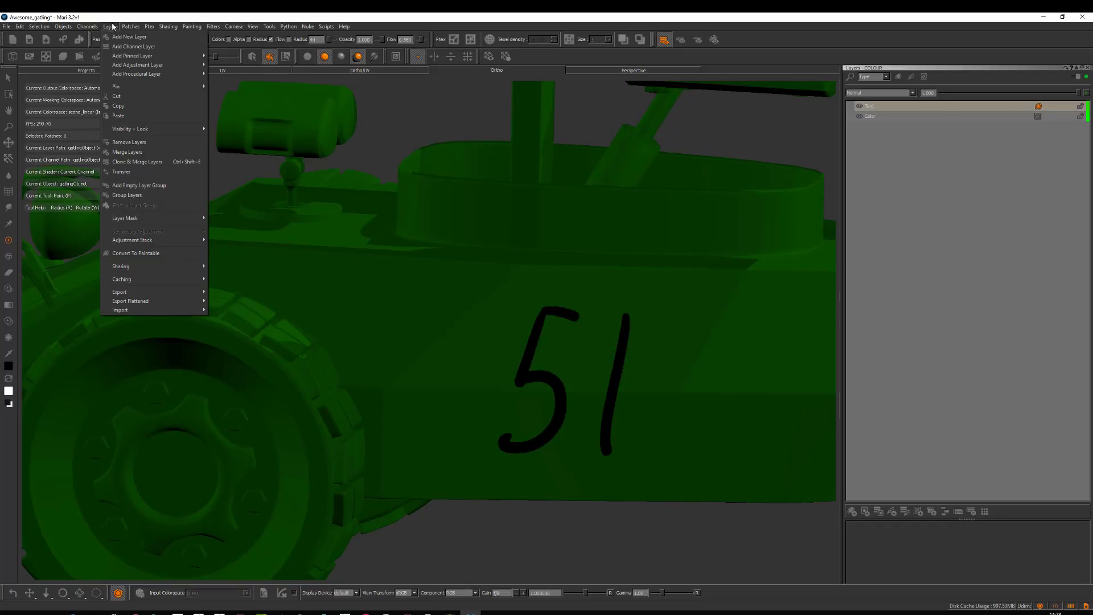